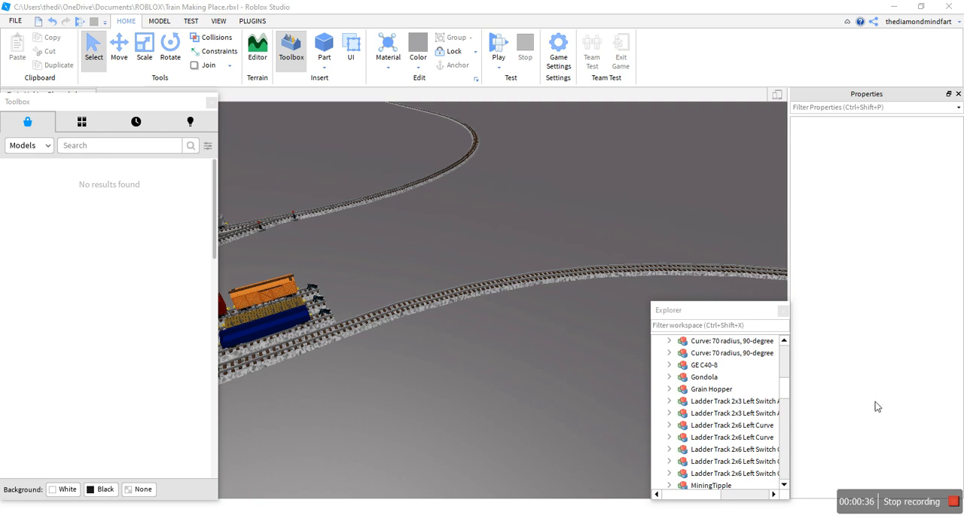
Browse My Models, then switch the Toolbox marketplace category to Audio.
click(82, 121)
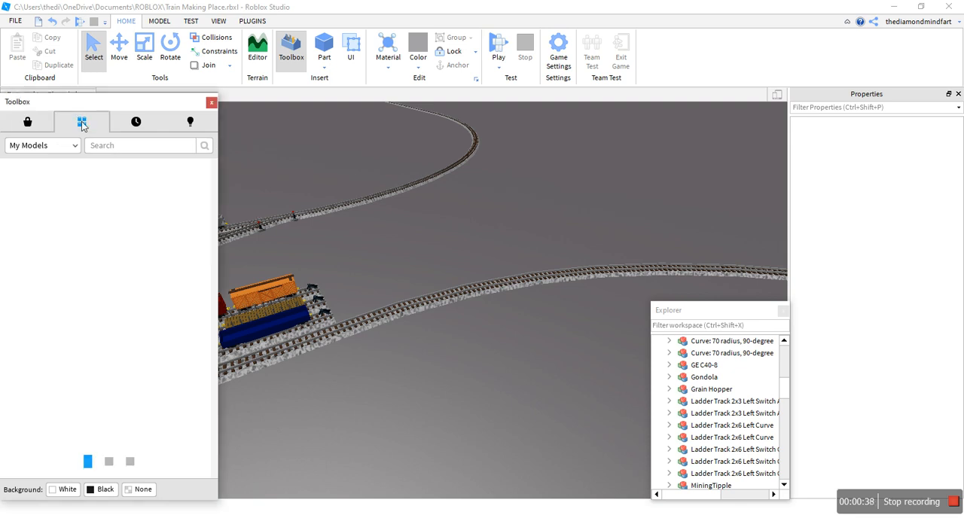
click(27, 122)
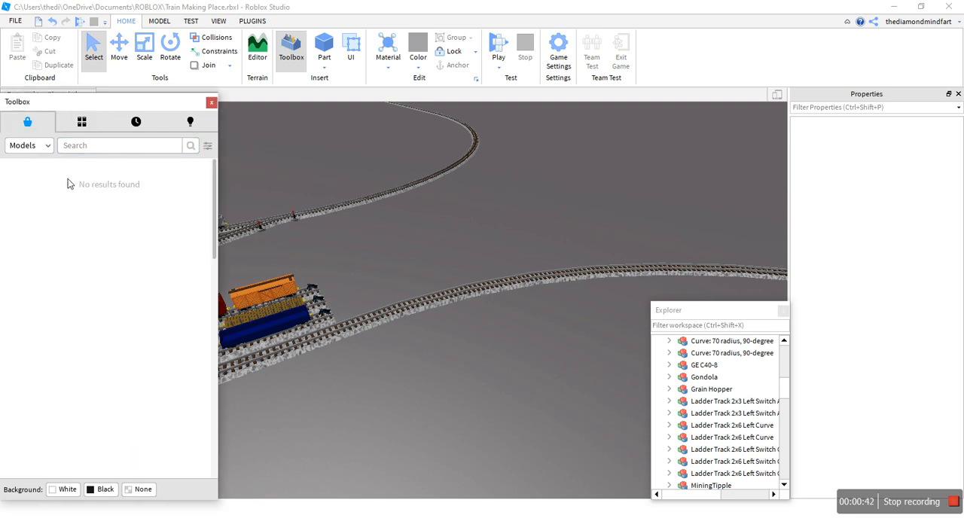
click(28, 145)
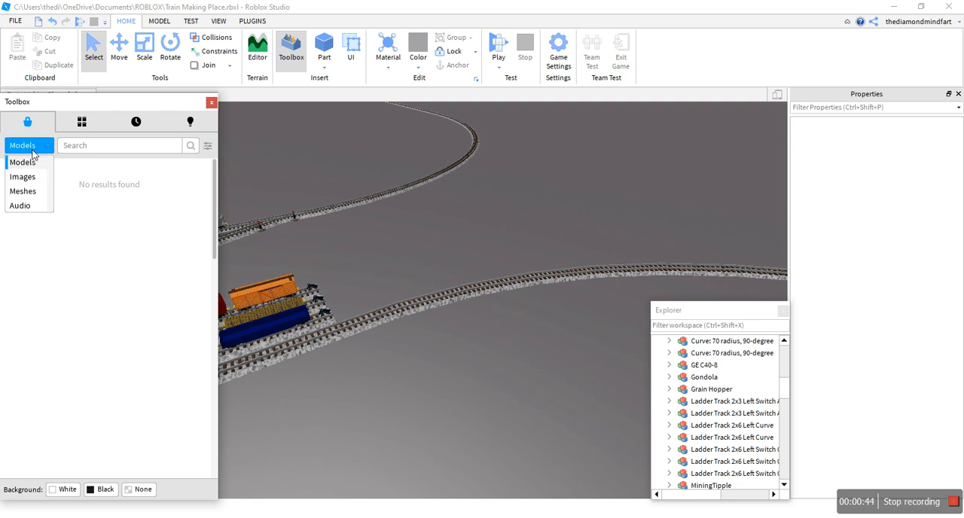
click(21, 205)
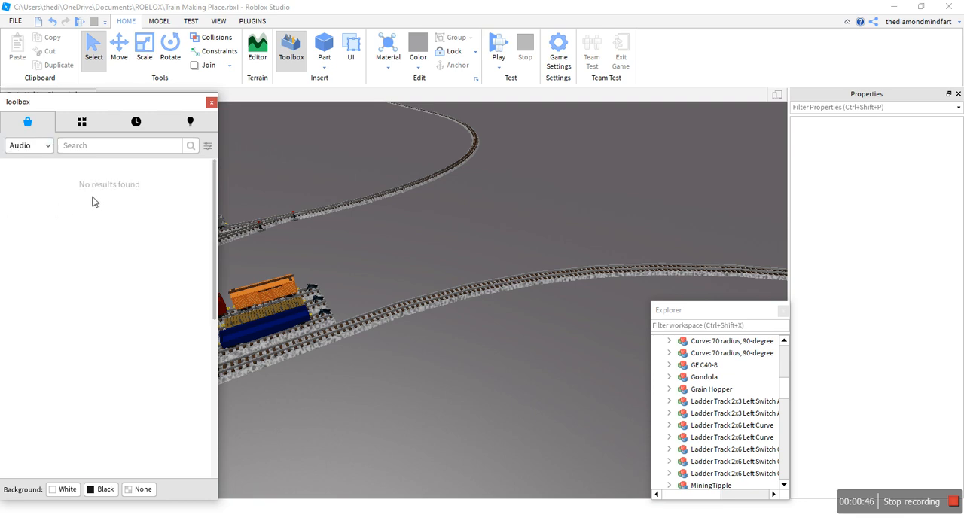
Set the category back to Models and select the GE C40-8 locomotive for publishing.
click(27, 145)
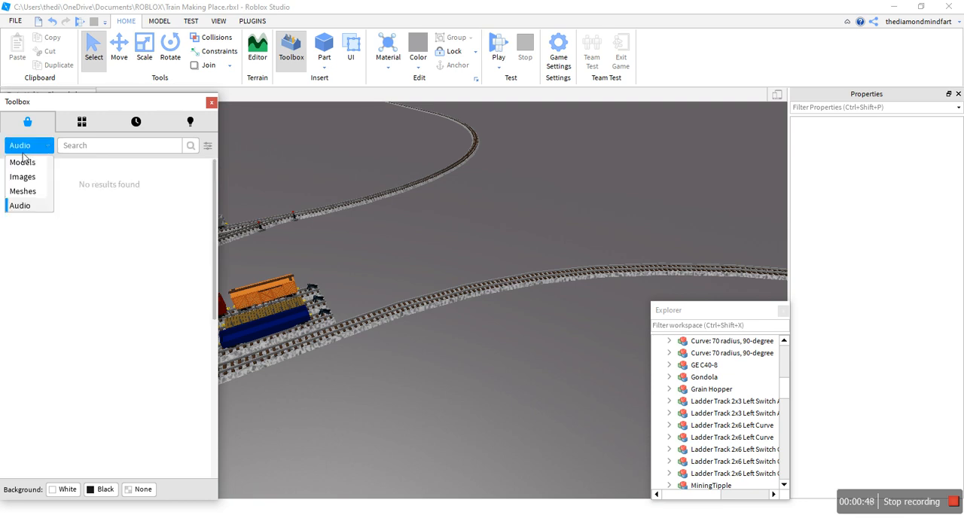
click(22, 162)
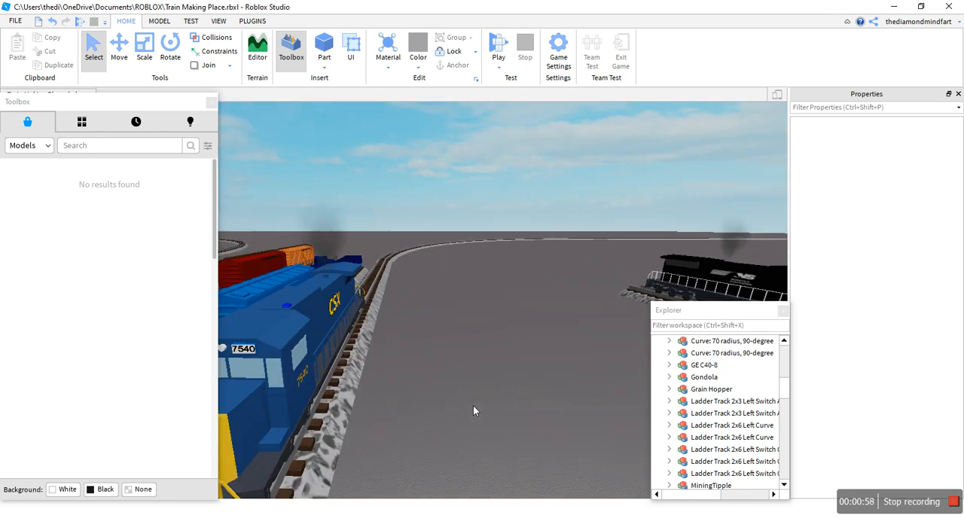
click(703, 364)
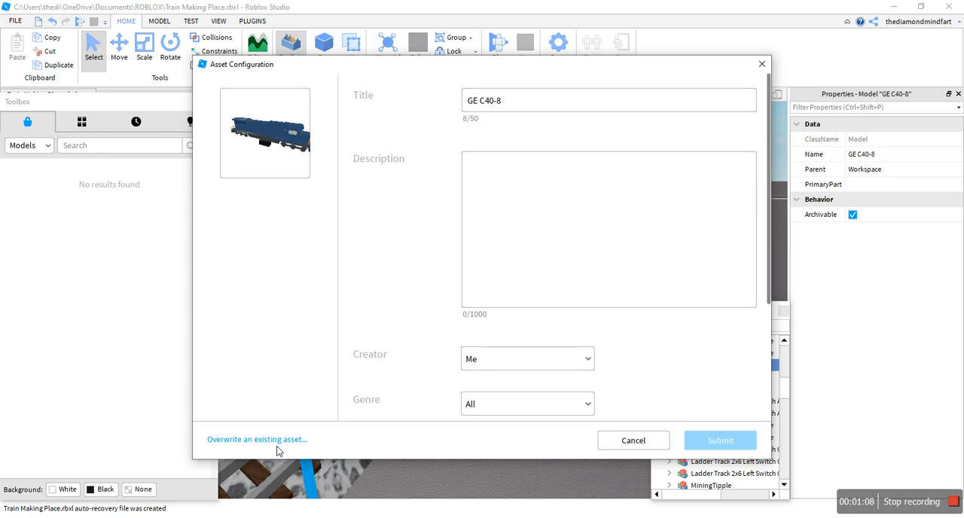
Switch to overwriting an existing asset, scroll the model list, and list Rails Unlimited Open's models.
click(256, 439)
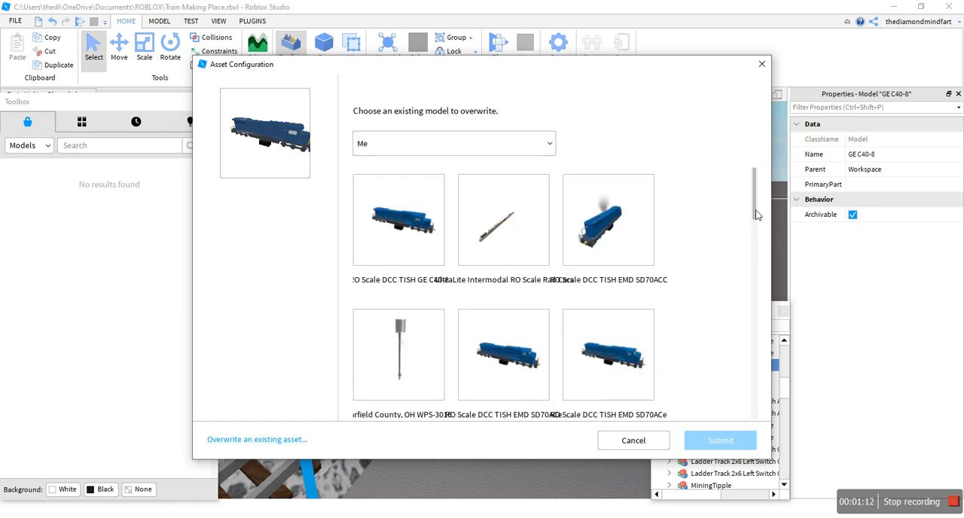
scroll(down, 3)
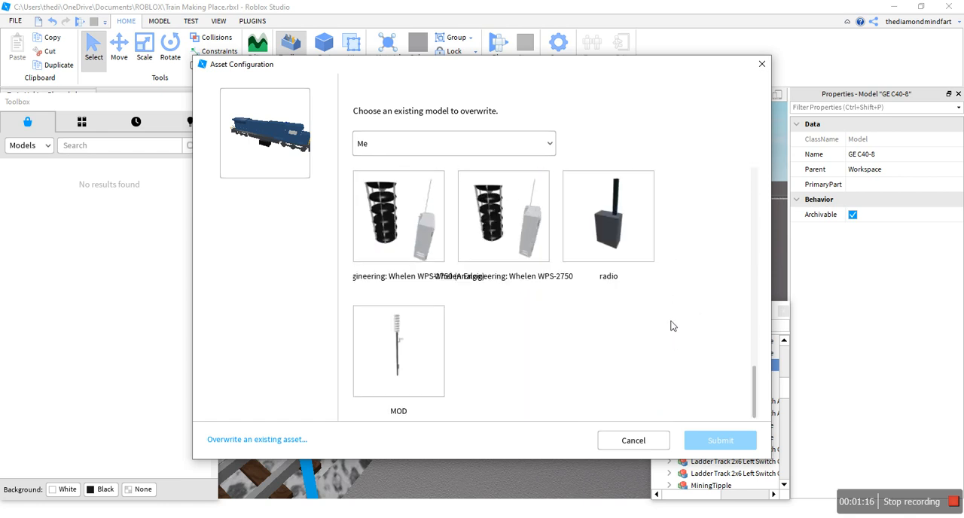
scroll(down, 3)
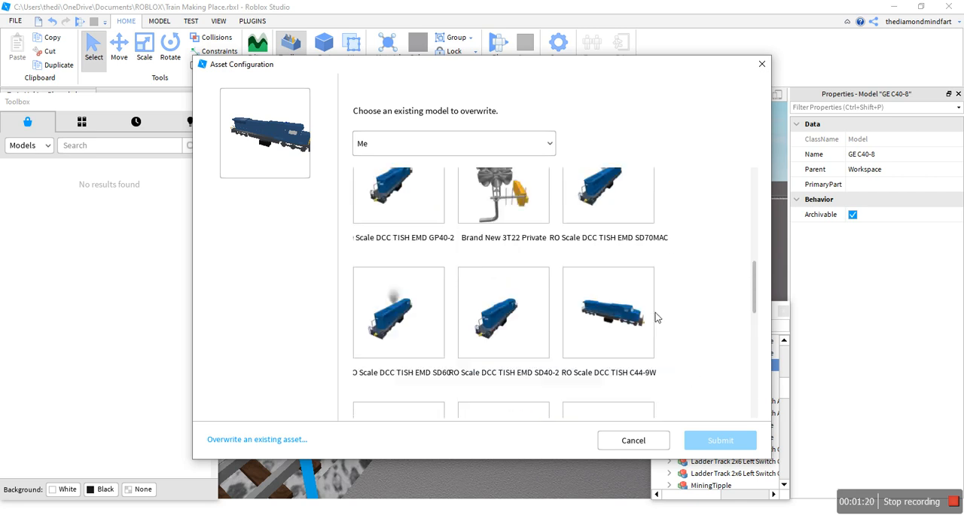
scroll(down, 3)
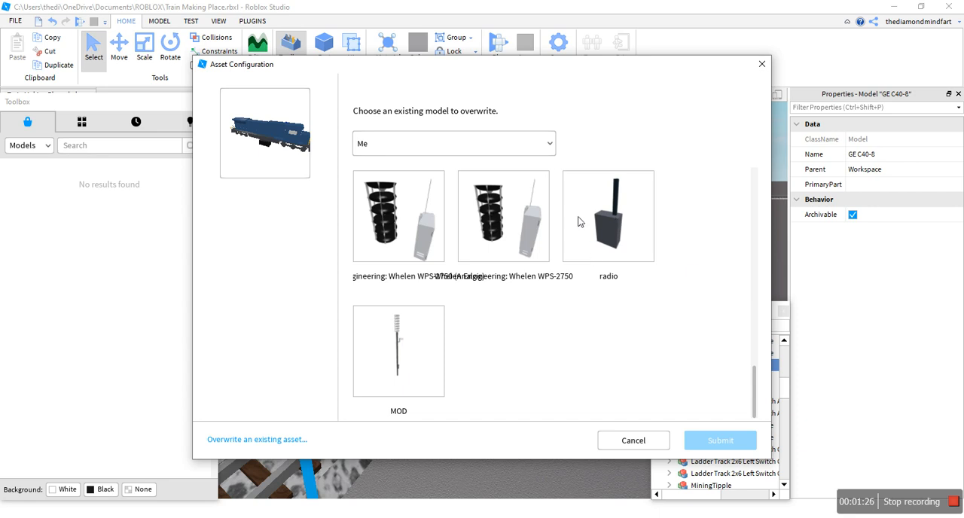
click(454, 143)
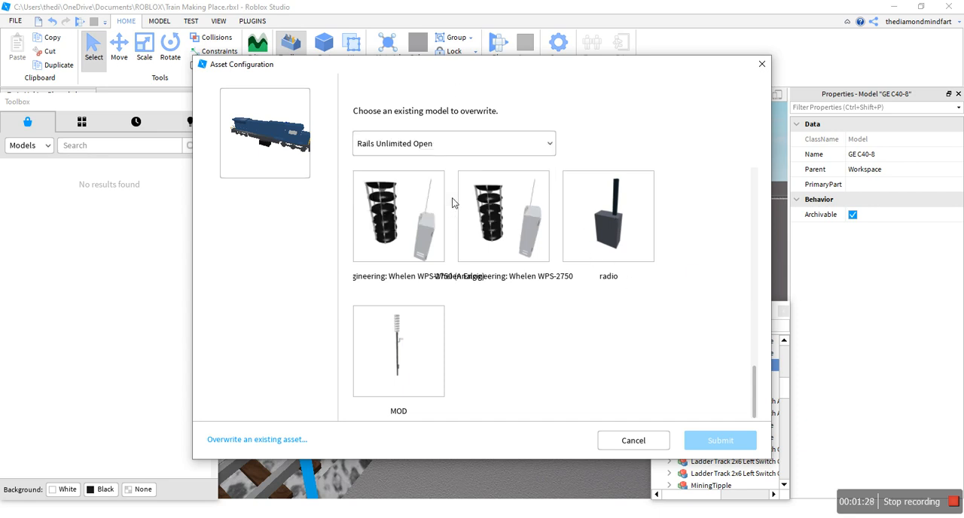
mouse_move(684, 143)
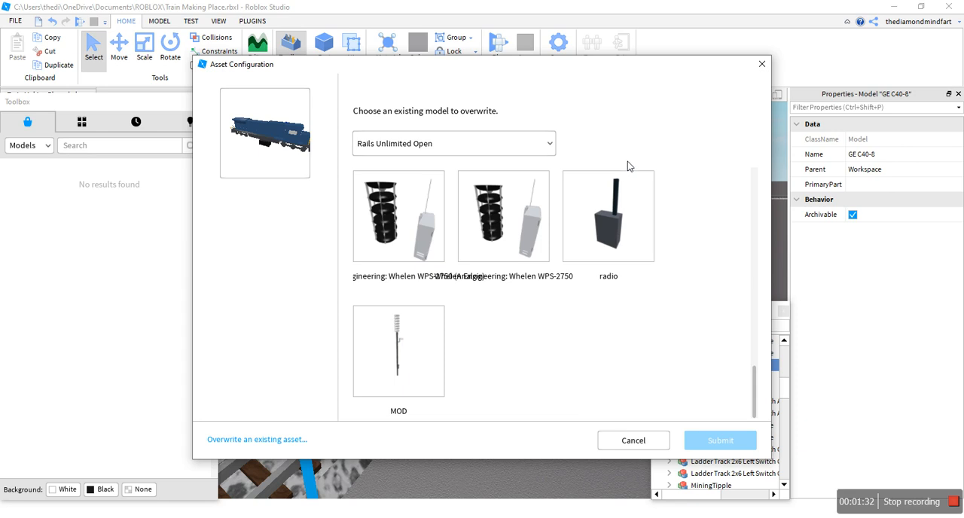
Set the owner back to Me, return to details, and reopen the empty overwrite list.
click(453, 143)
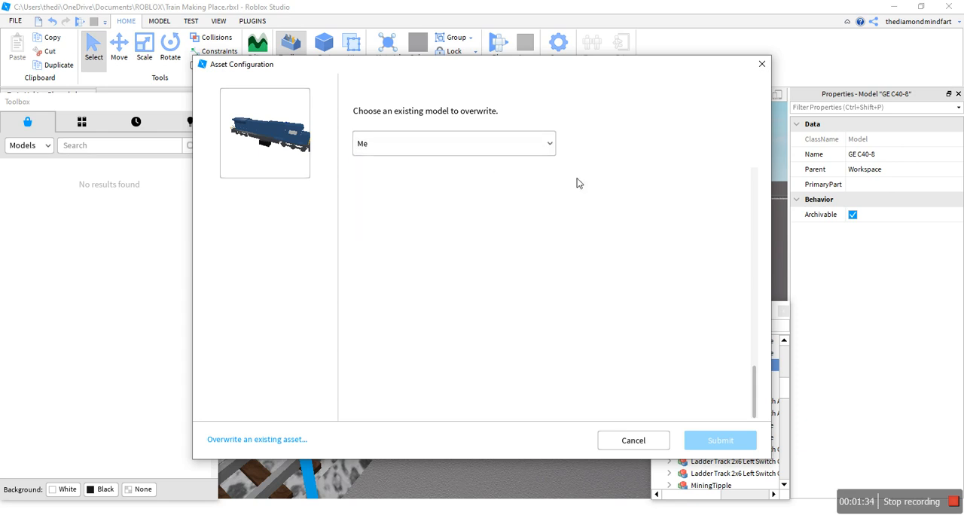
mouse_move(657, 194)
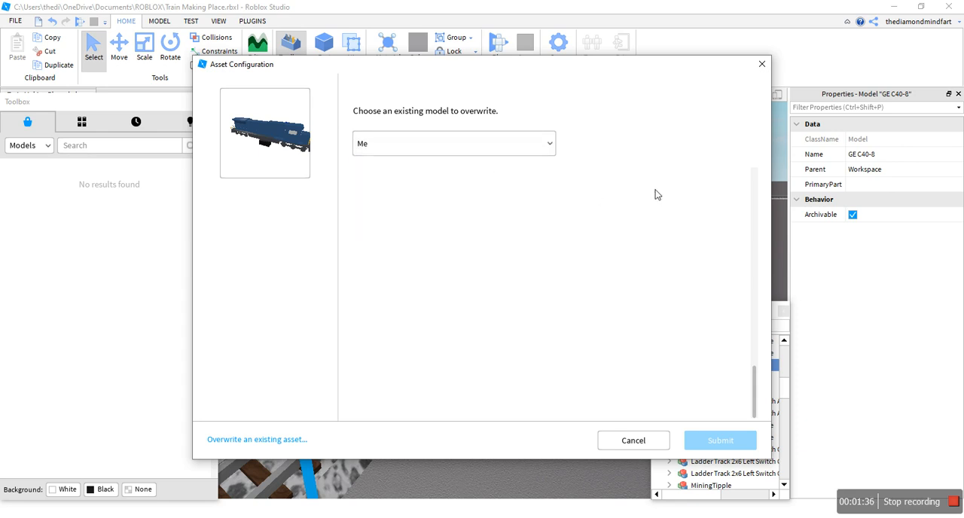
mouse_move(528, 239)
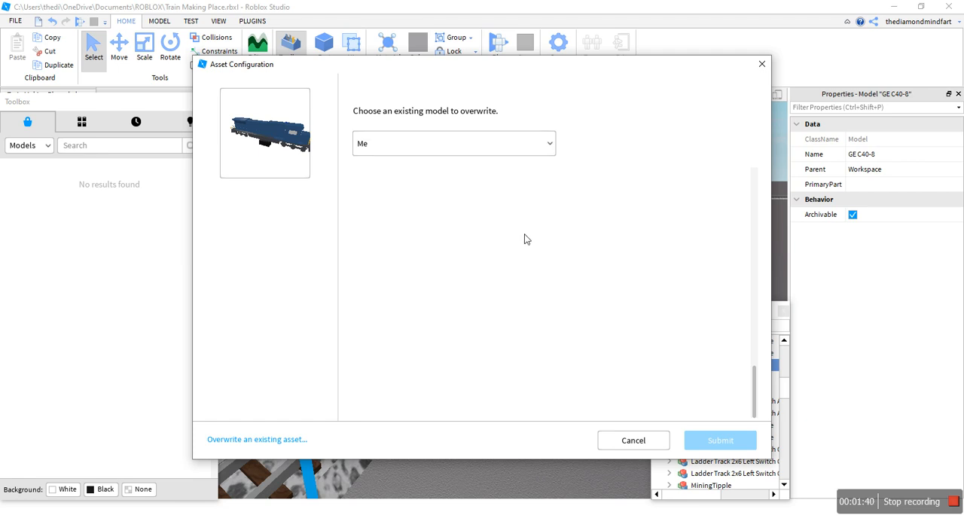
mouse_move(759, 390)
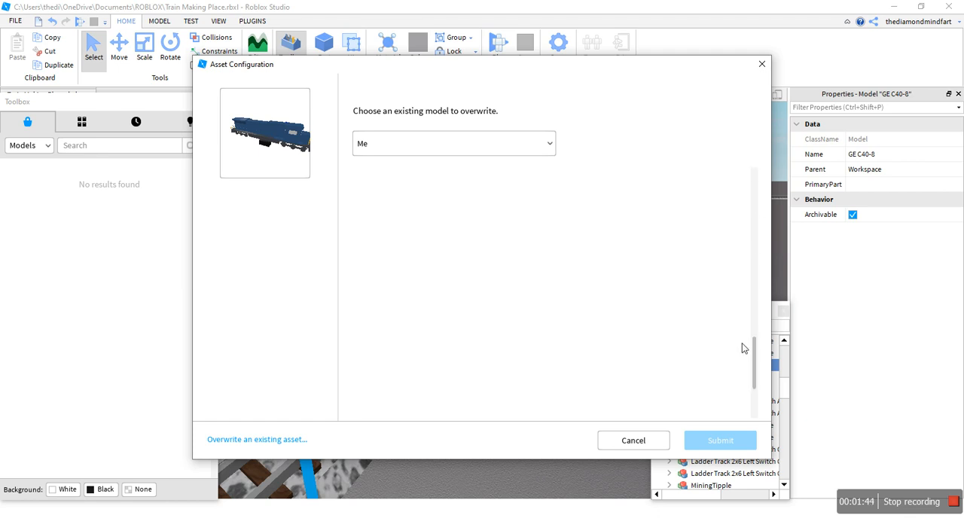
click(257, 439)
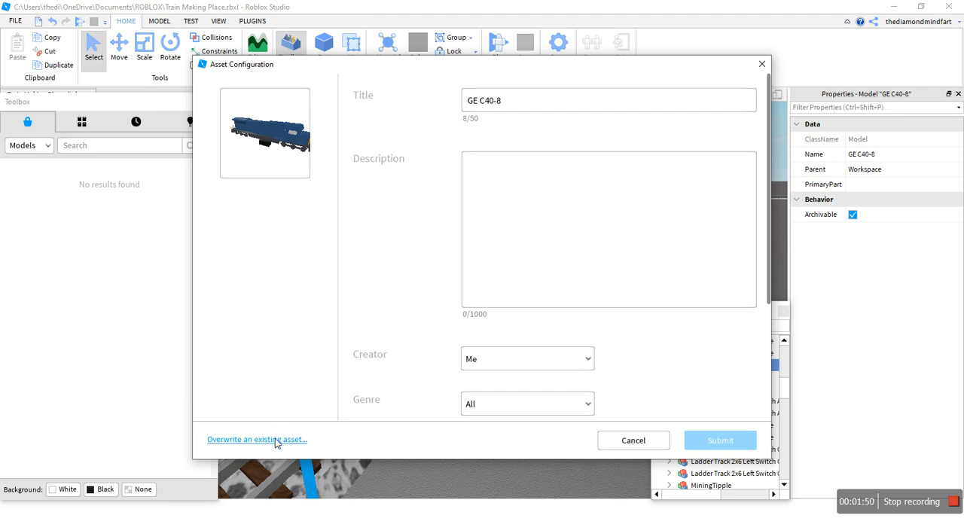
mouse_move(264, 444)
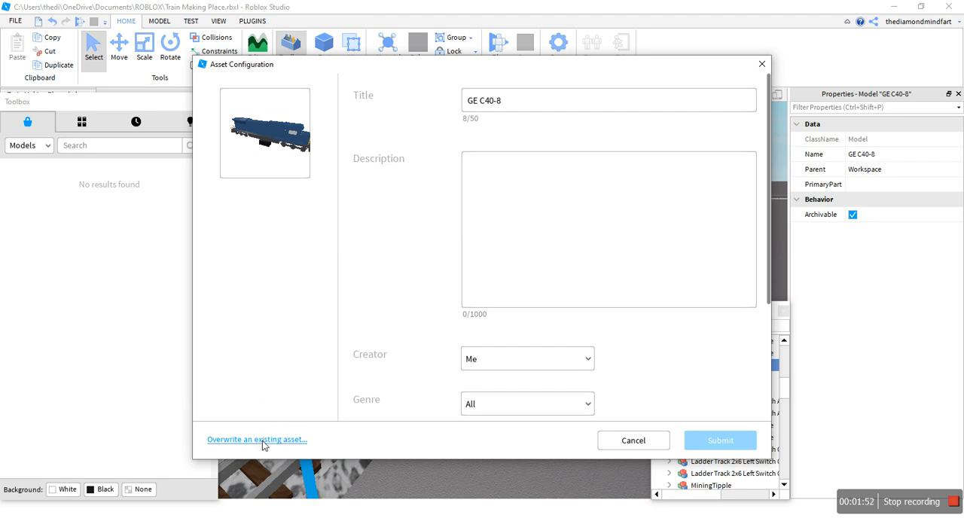
click(256, 439)
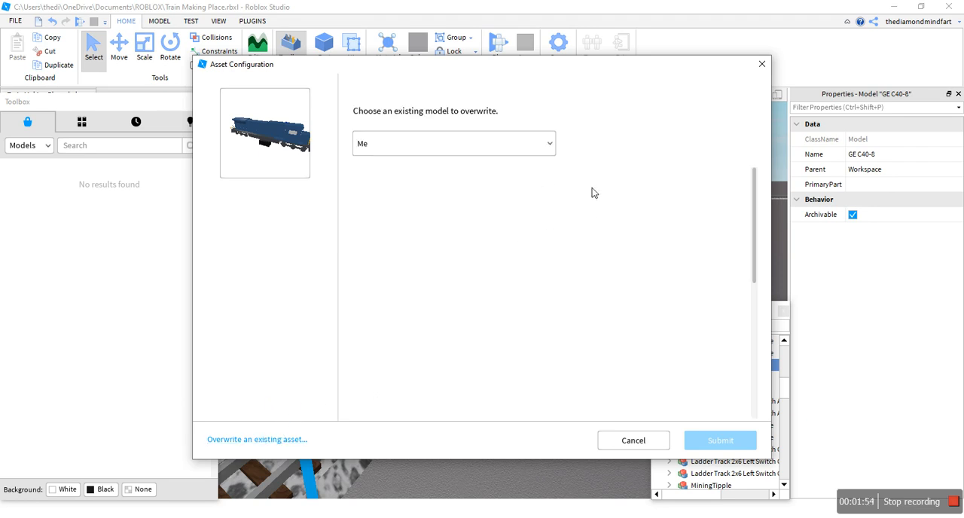
mouse_move(506, 229)
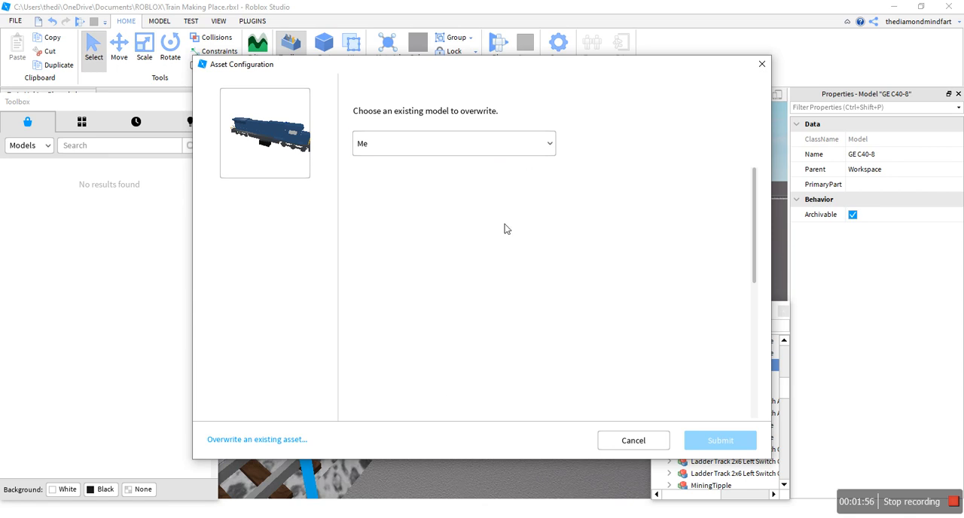
mouse_move(430, 428)
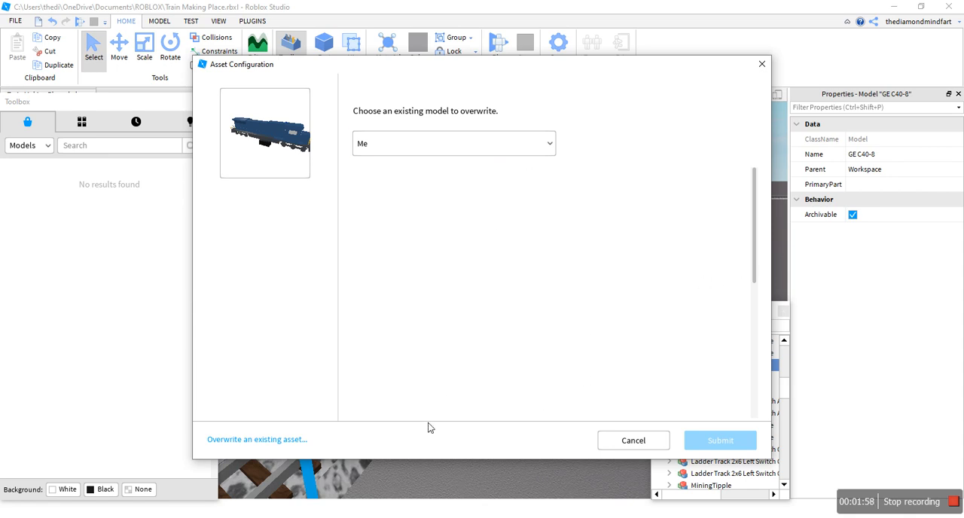
mouse_move(321, 453)
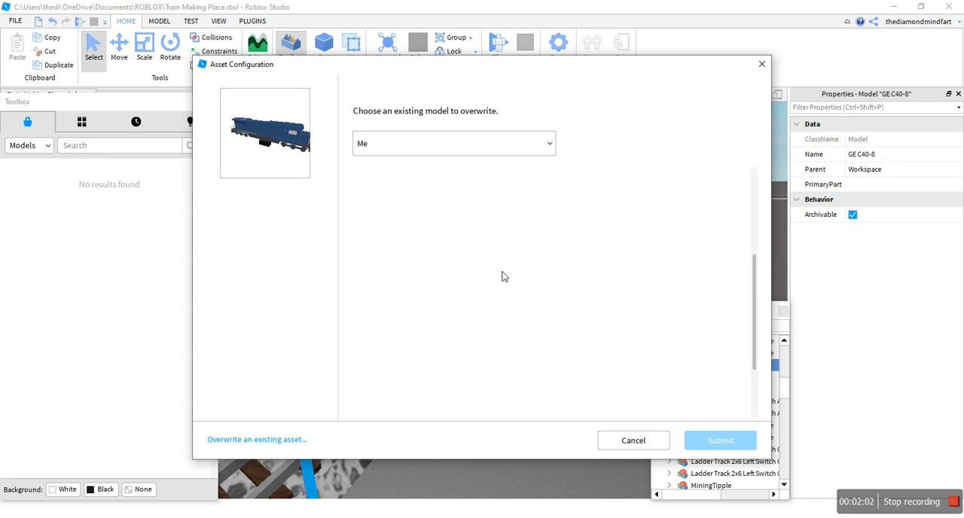
mouse_move(675, 129)
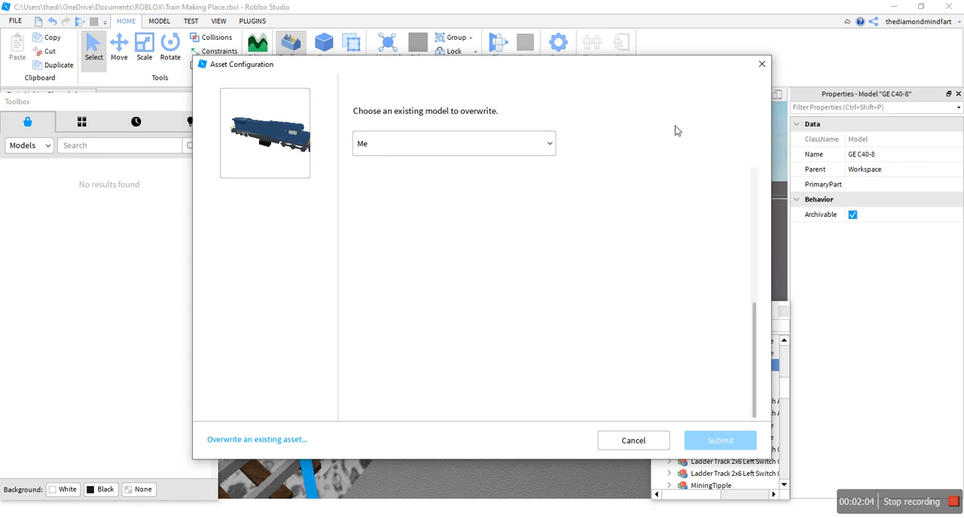
mouse_move(759, 157)
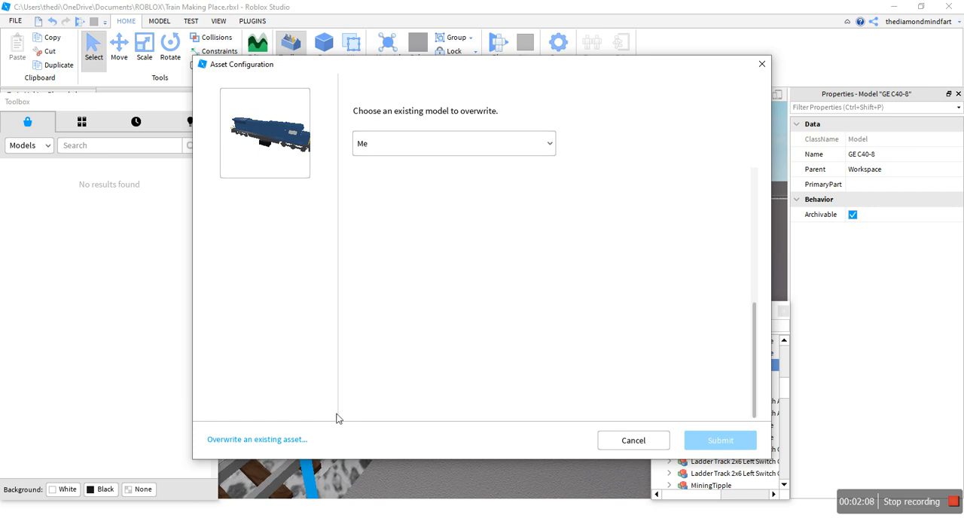
Toggle between the details form and the overwrite list, which still shows no models under Me.
click(257, 440)
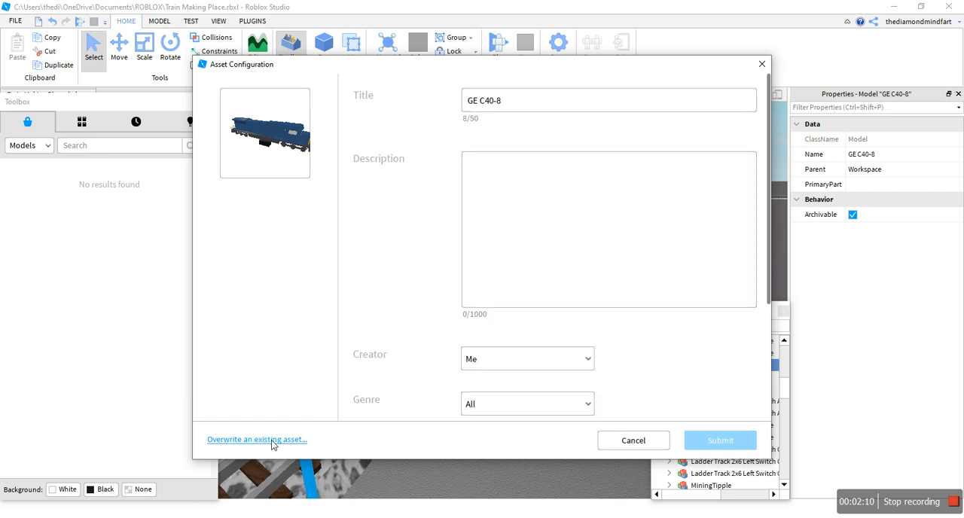
click(256, 439)
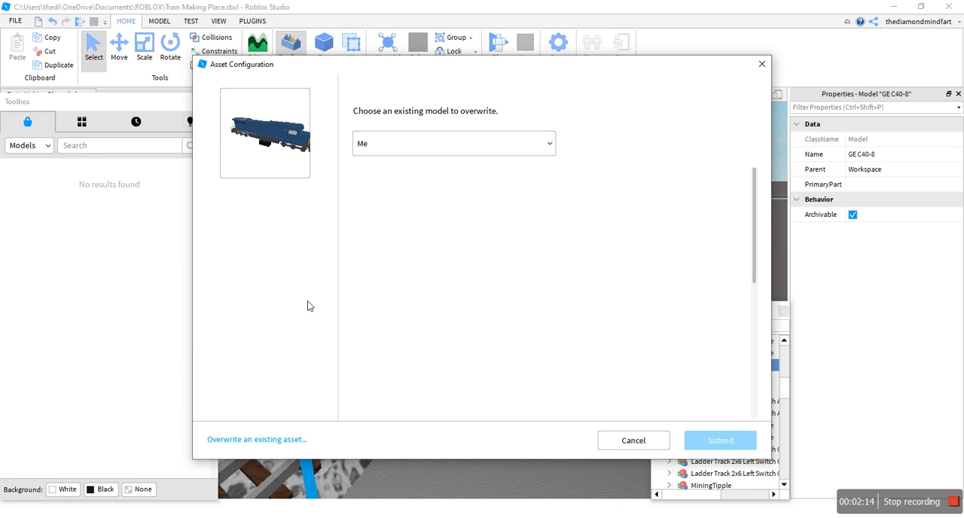
mouse_move(308, 303)
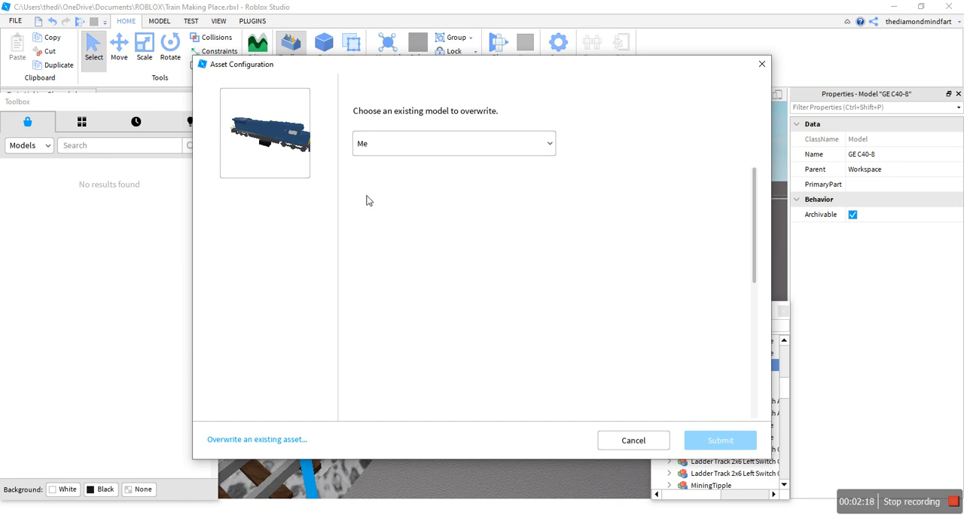
mouse_move(339, 84)
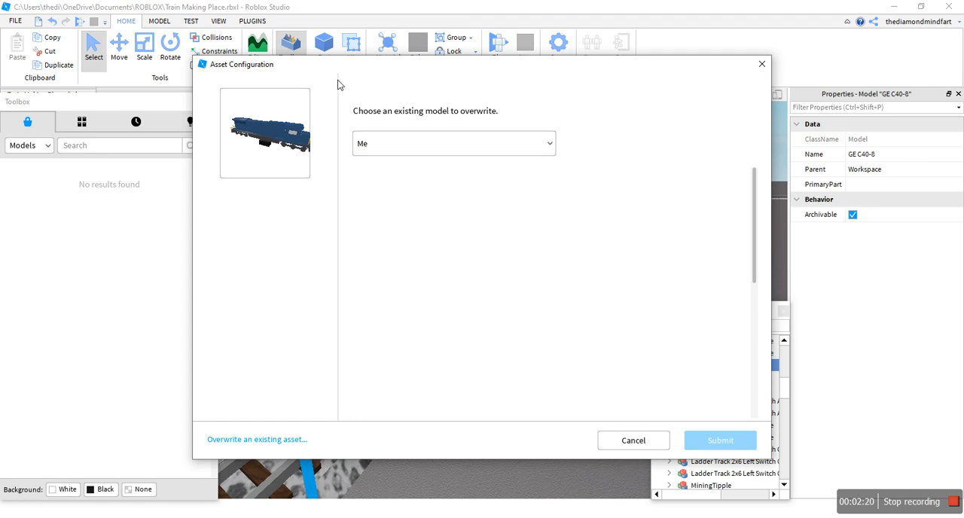
mouse_move(724, 185)
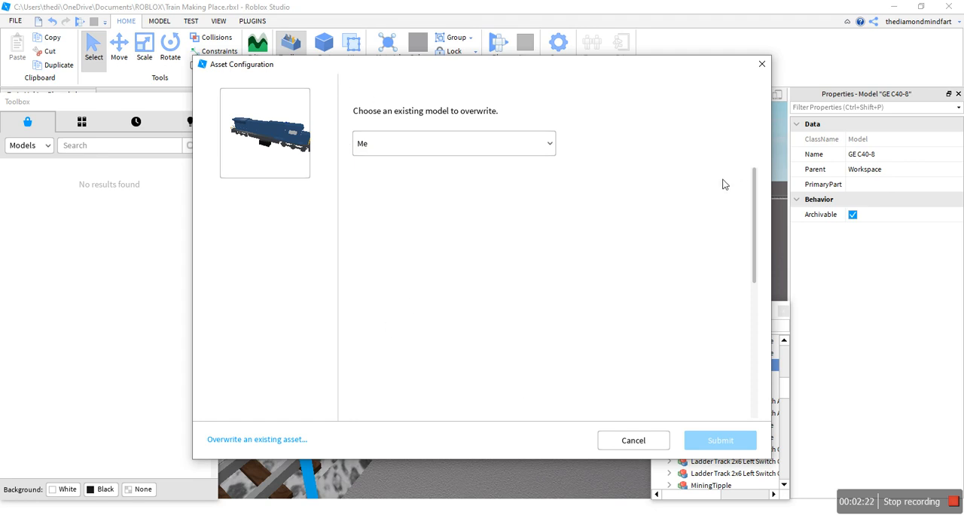
mouse_move(759, 200)
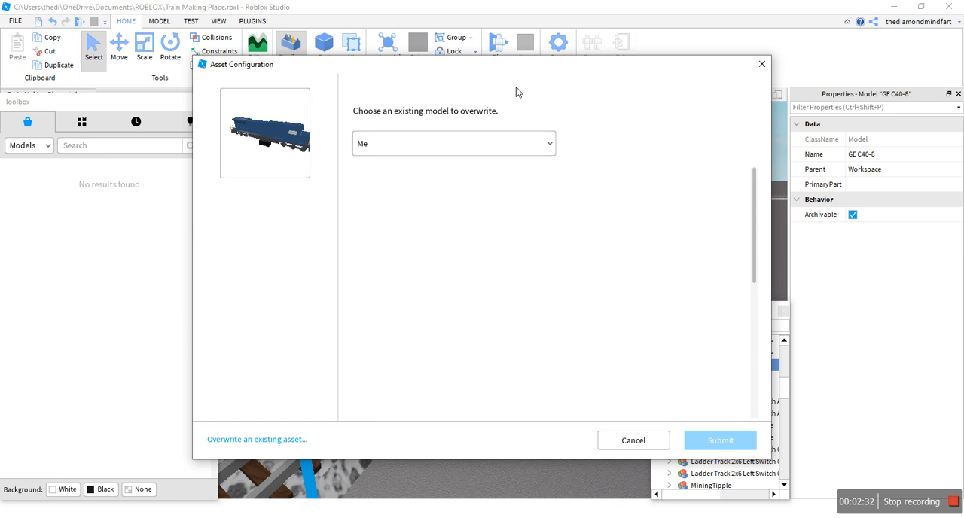
mouse_move(599, 114)
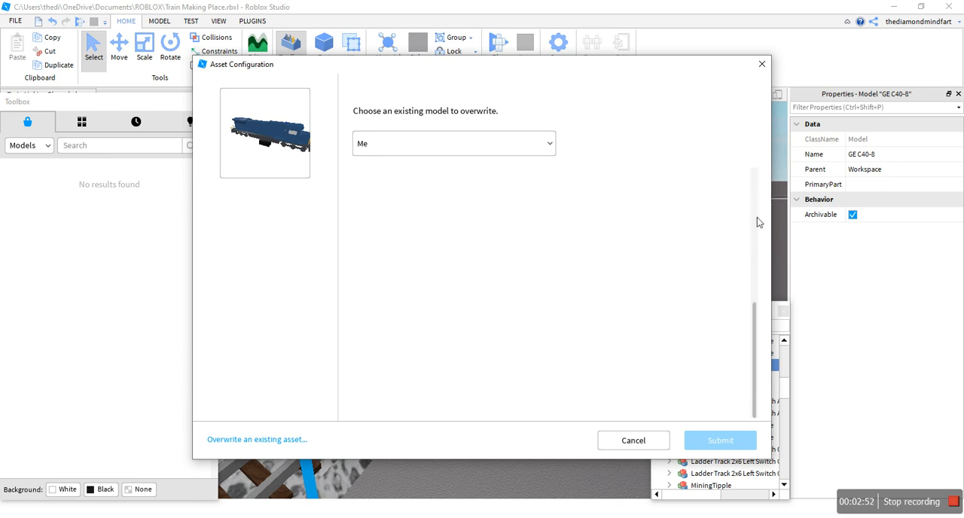
mouse_move(759, 306)
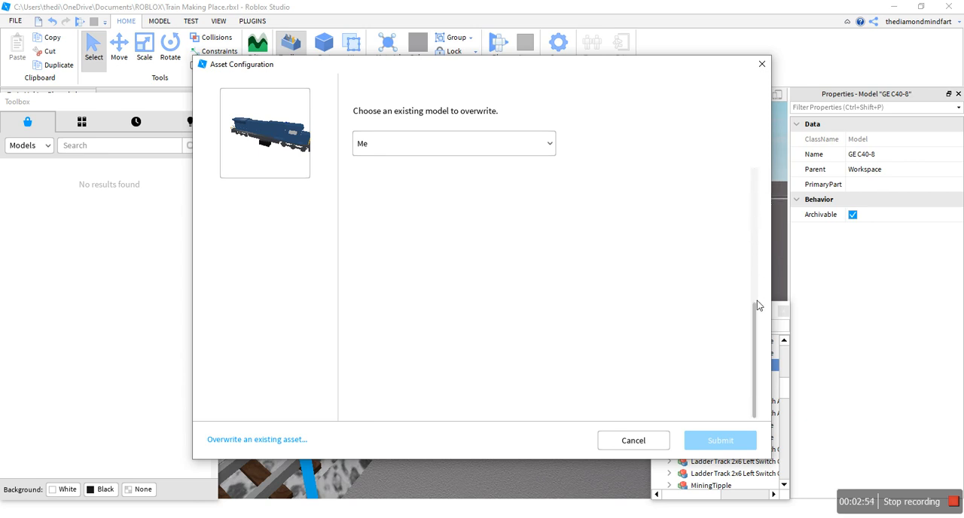
mouse_move(755, 254)
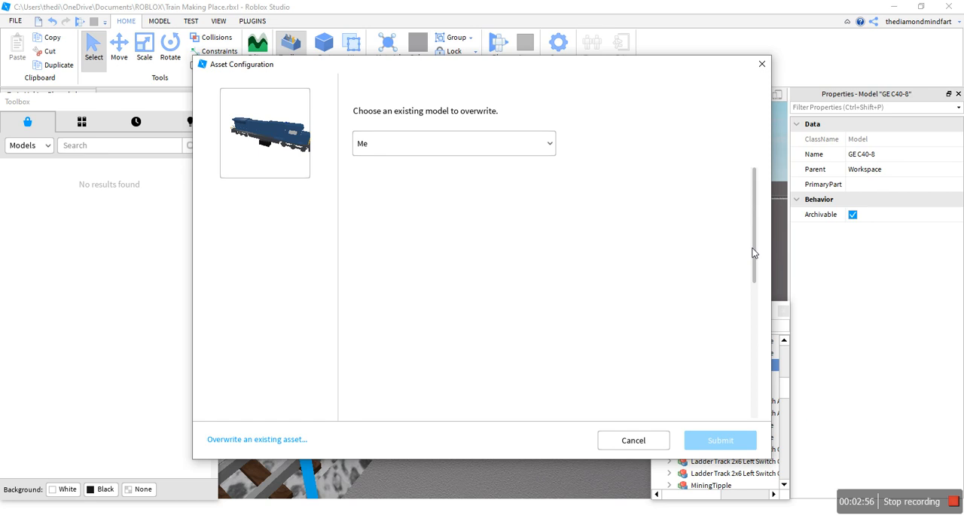
mouse_move(757, 257)
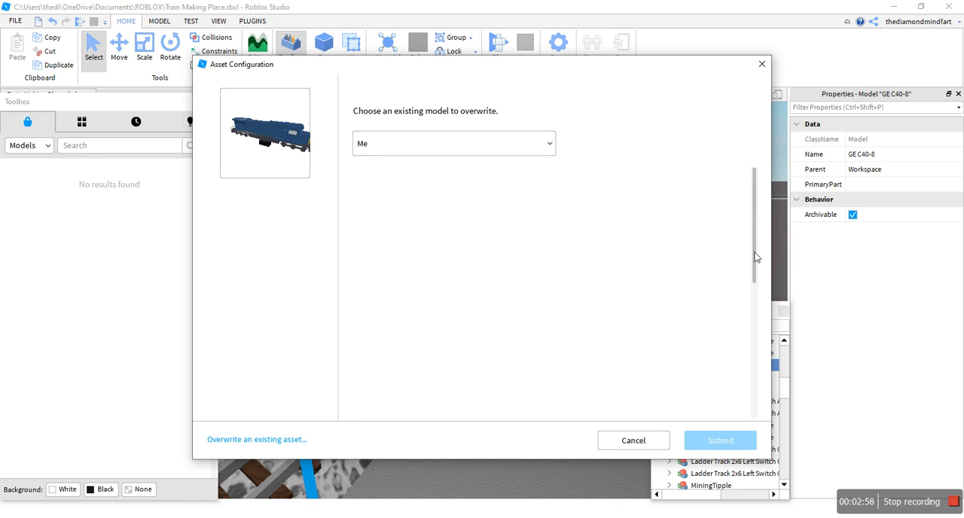
mouse_move(771, 235)
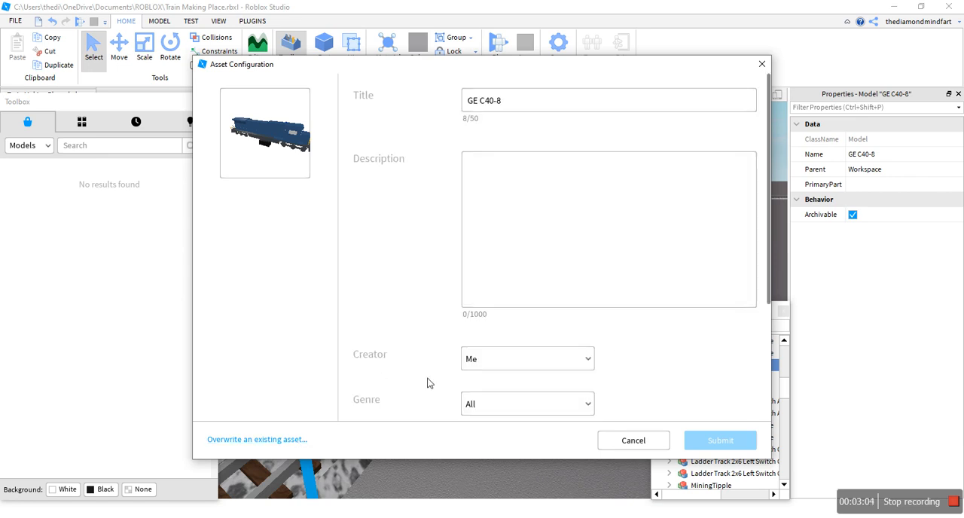
click(257, 439)
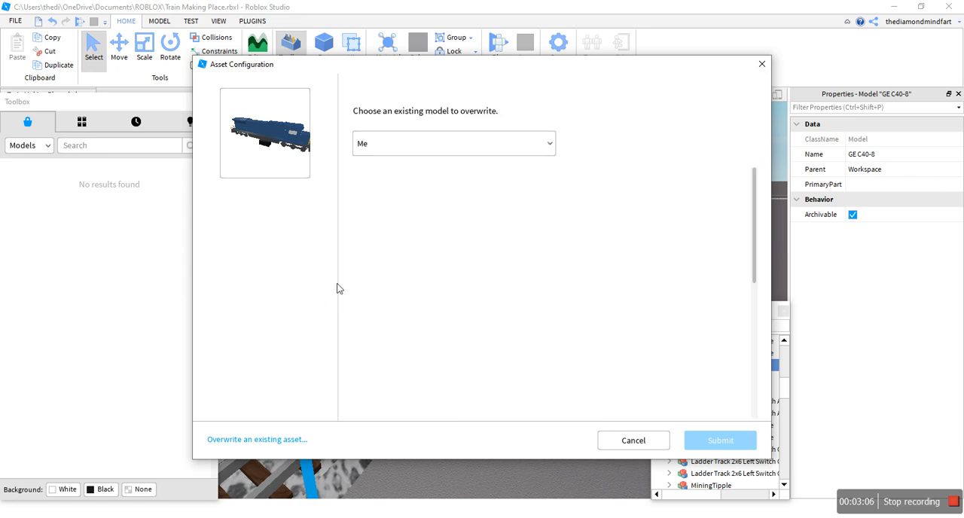
mouse_move(624, 72)
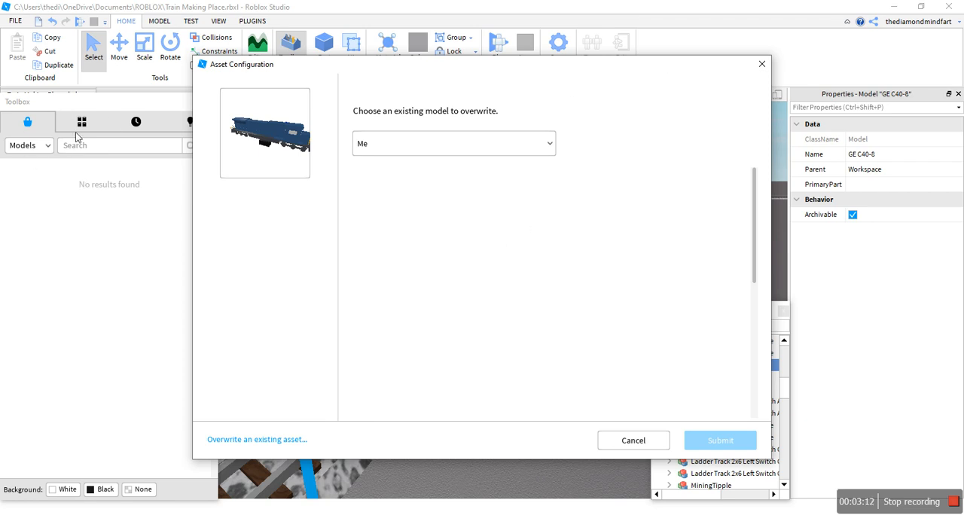
mouse_move(743, 260)
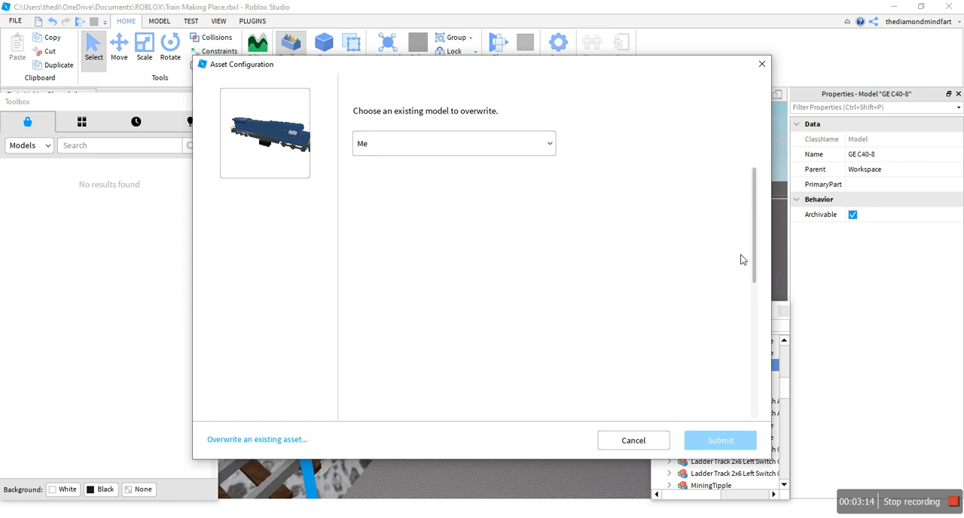
mouse_move(738, 264)
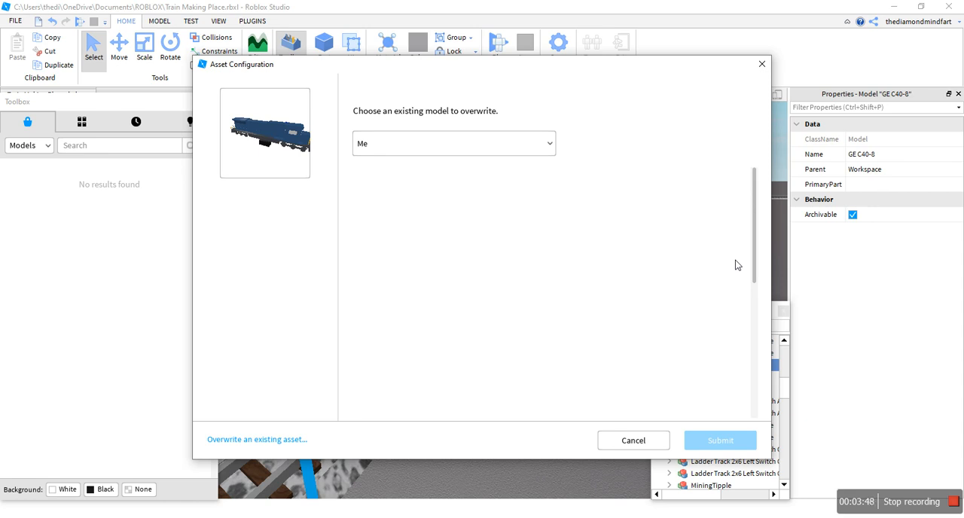
mouse_move(803, 266)
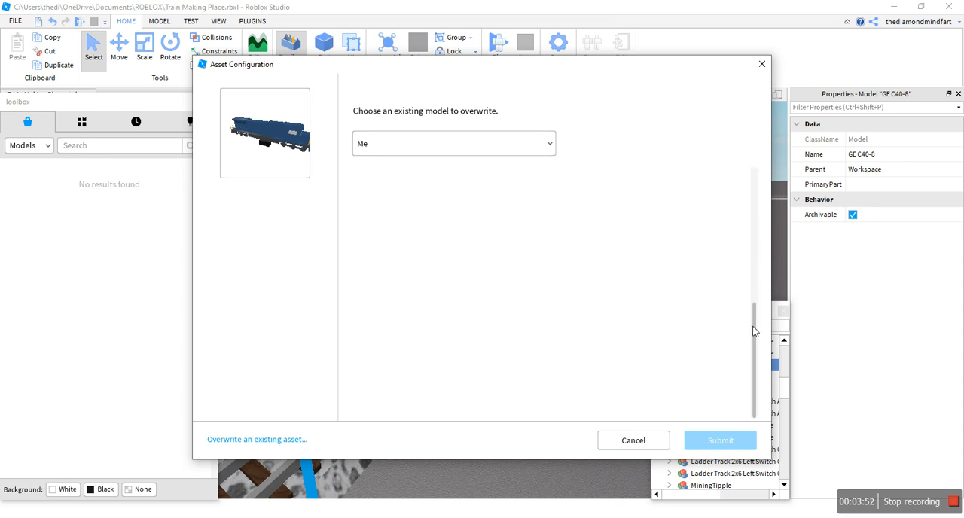
mouse_move(766, 14)
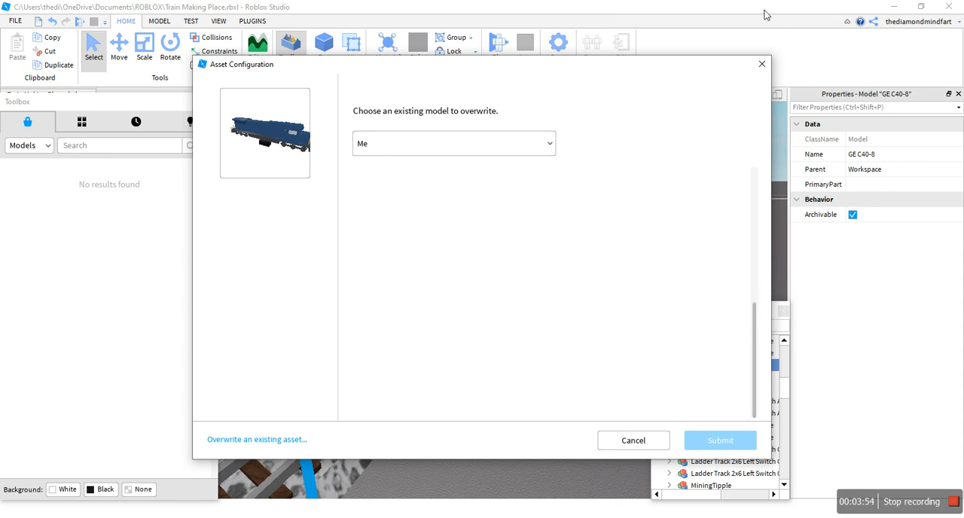
mouse_move(764, 226)
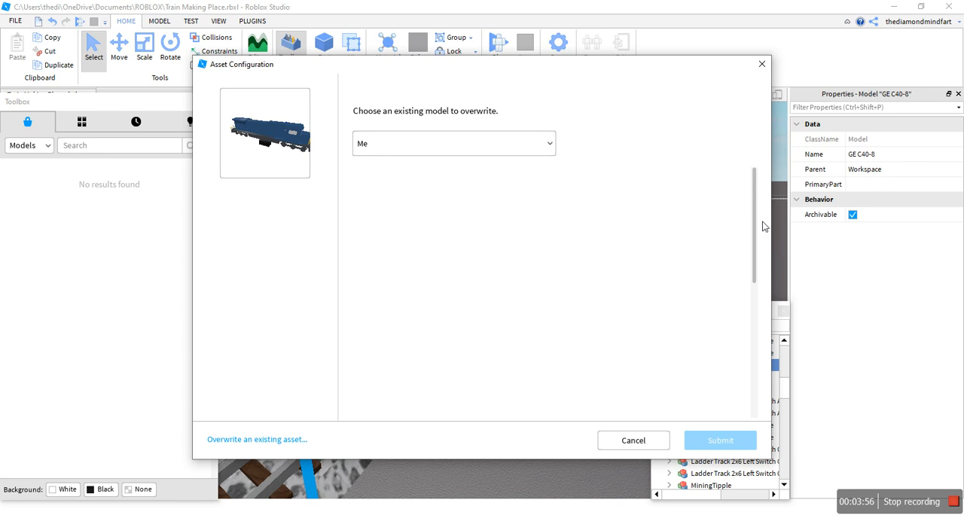
mouse_move(771, 153)
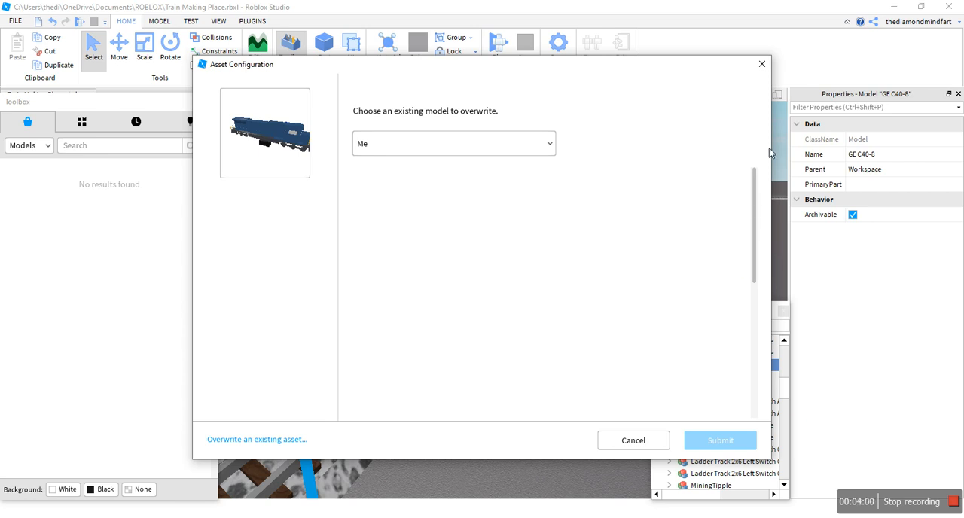
mouse_move(739, 187)
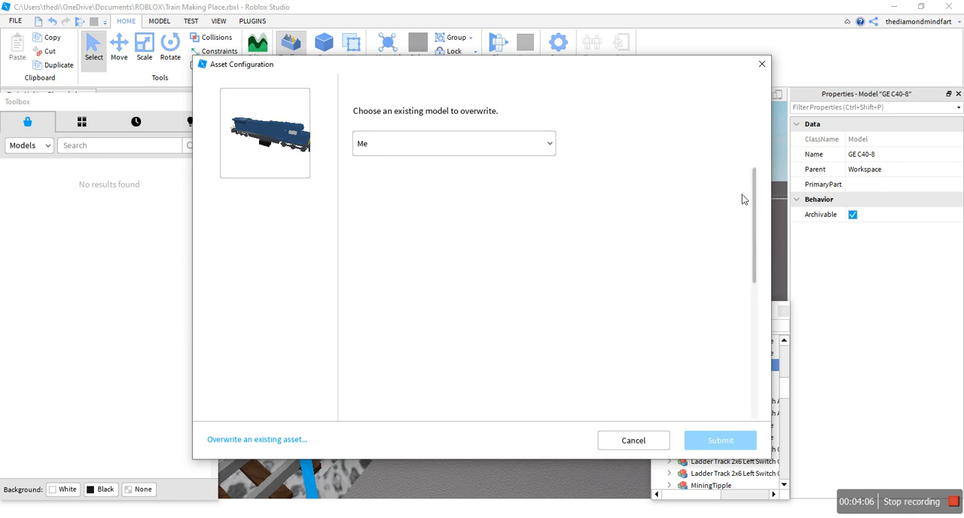
Cancel the GE C40-8 publish and open Save to Roblox for the Trains model.
click(633, 440)
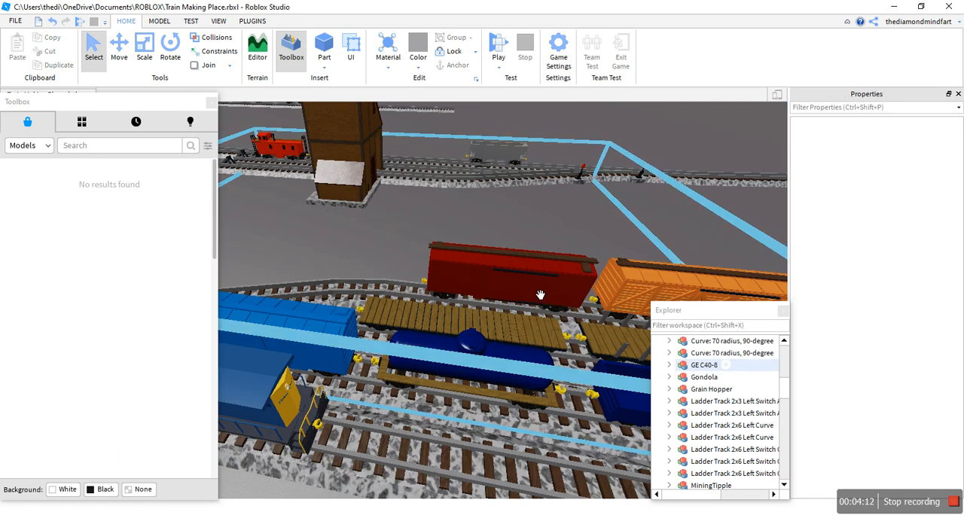
click(699, 473)
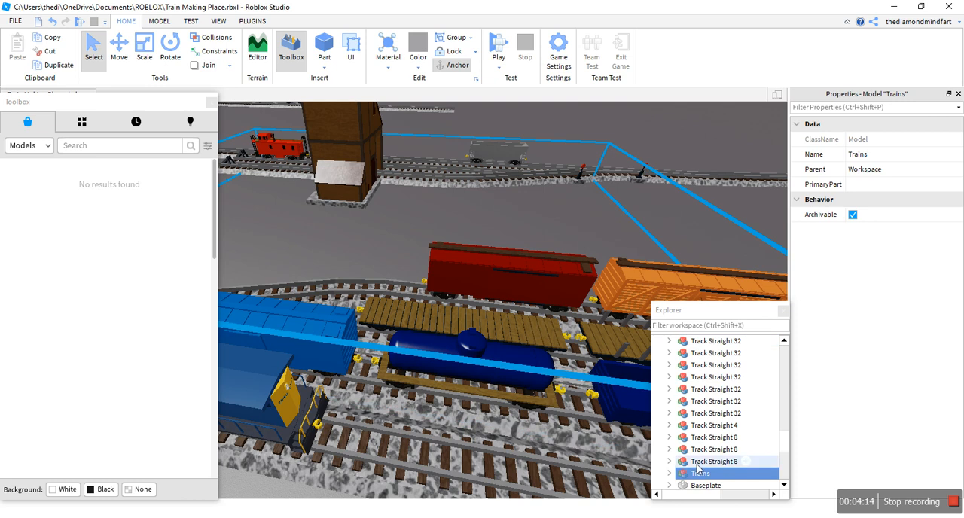
right_click(700, 473)
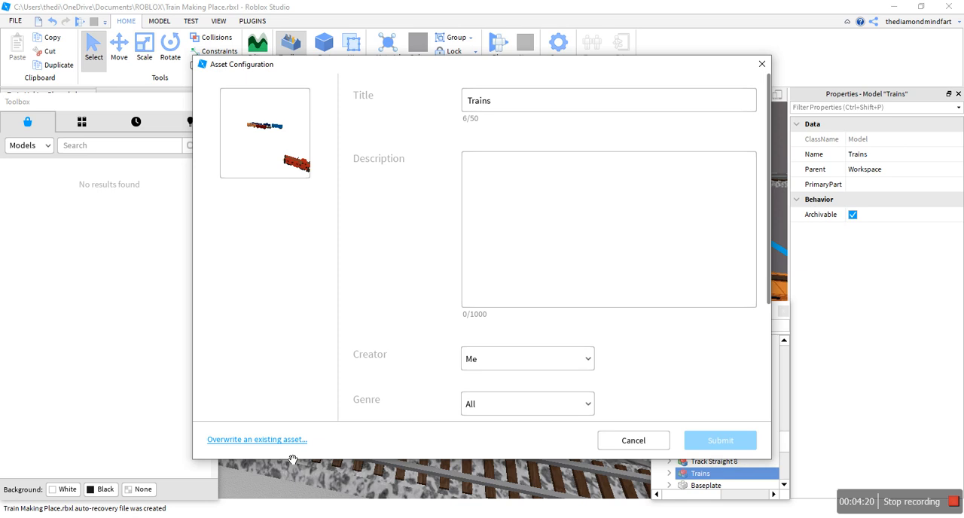
Open the Trains overwrite list, scroll it, and return to the details form.
click(256, 439)
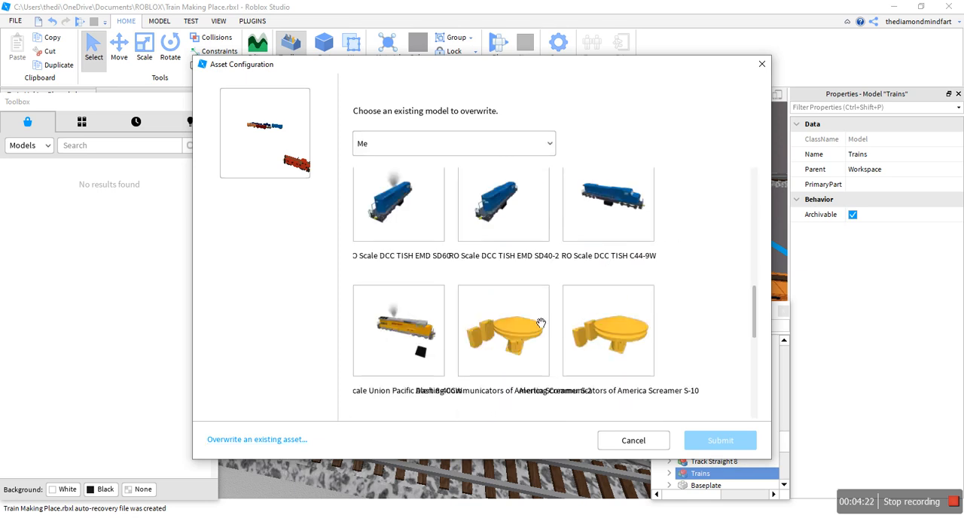
scroll(down, 3)
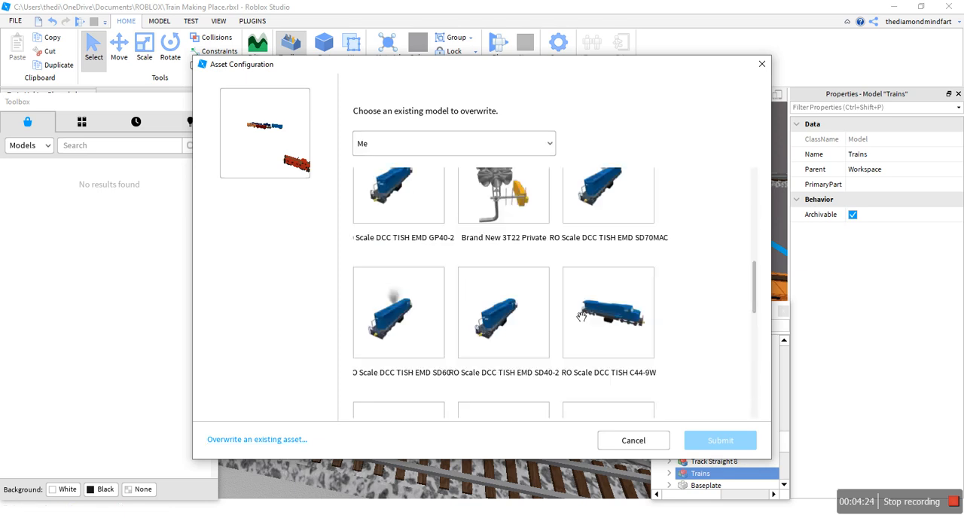
scroll(down, 3)
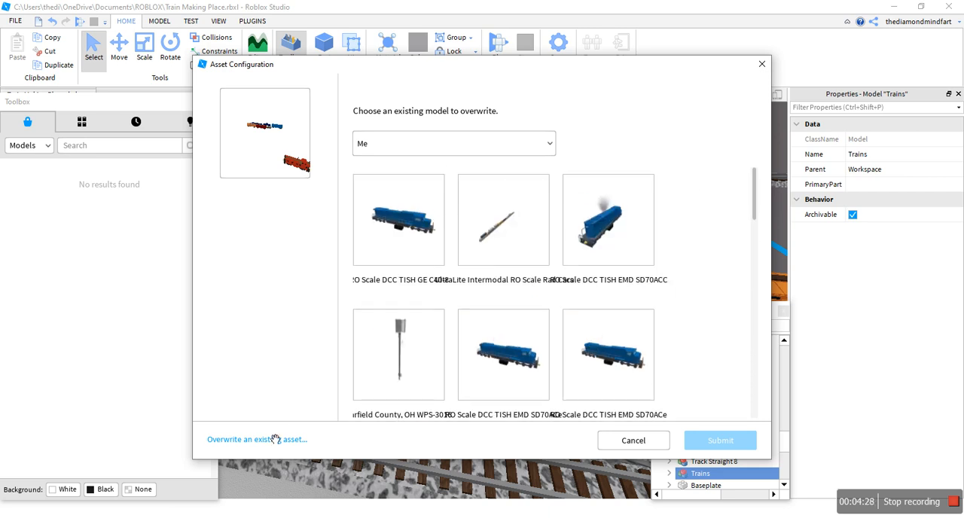
click(256, 439)
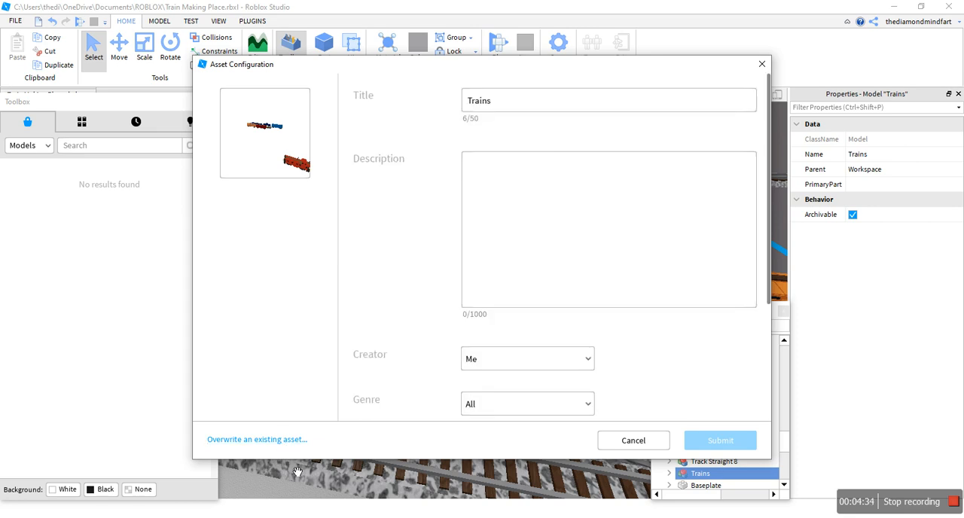
Reopen overwrite choices, use the owner dropdown, and scroll through own locomotive and signal models.
click(256, 439)
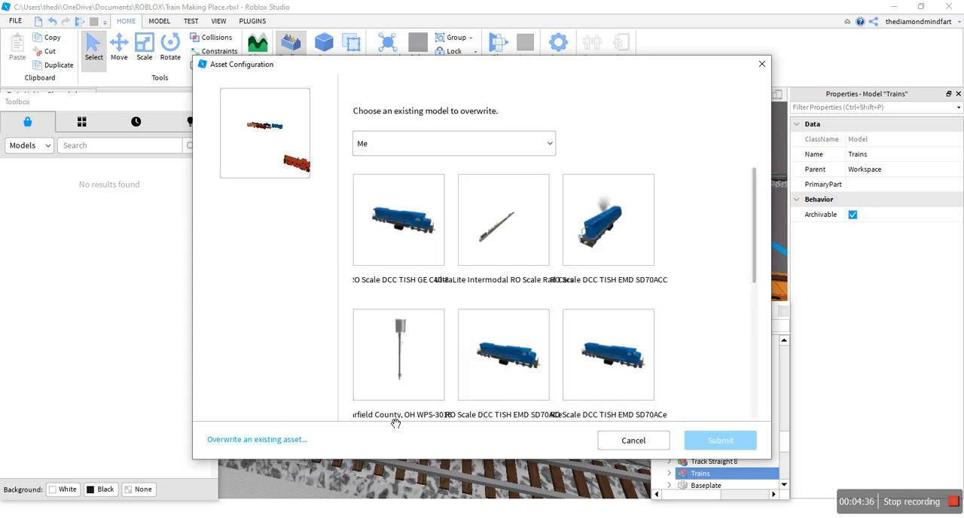
mouse_move(387, 449)
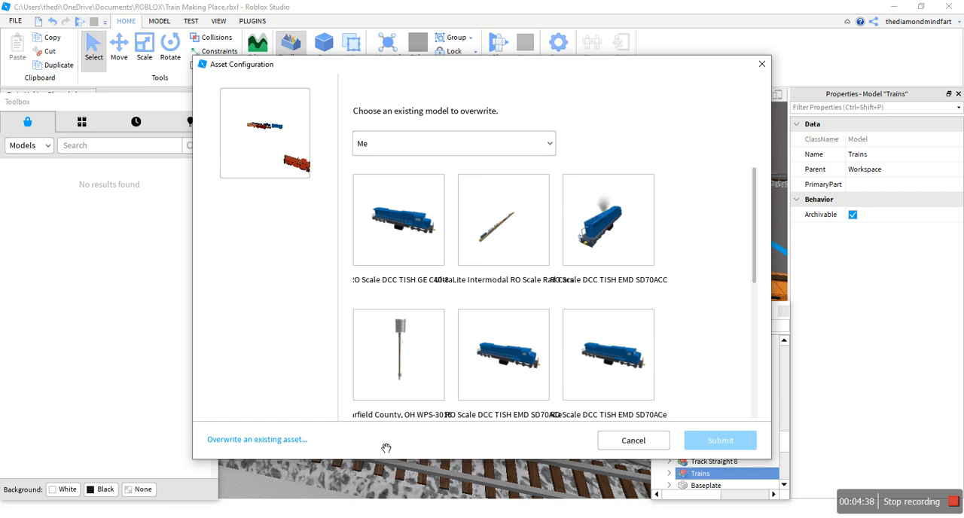
mouse_move(359, 172)
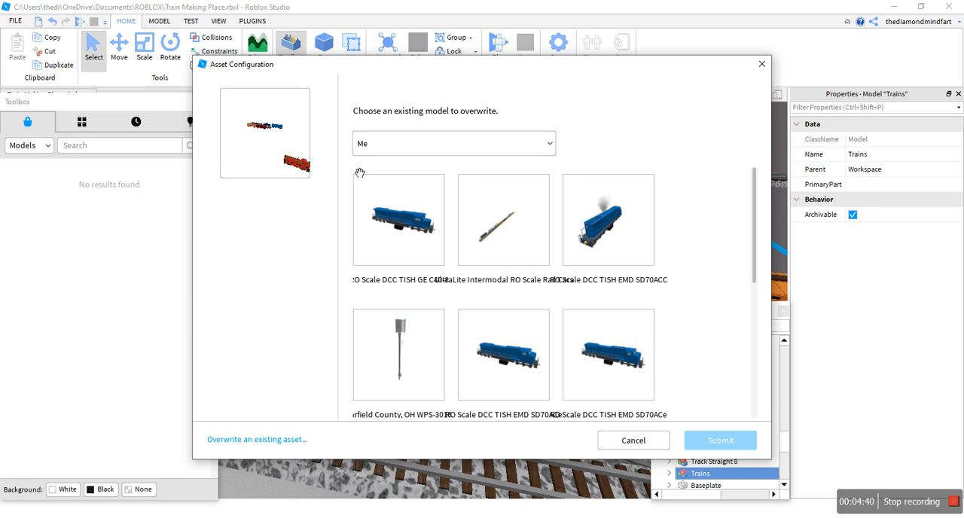
click(452, 143)
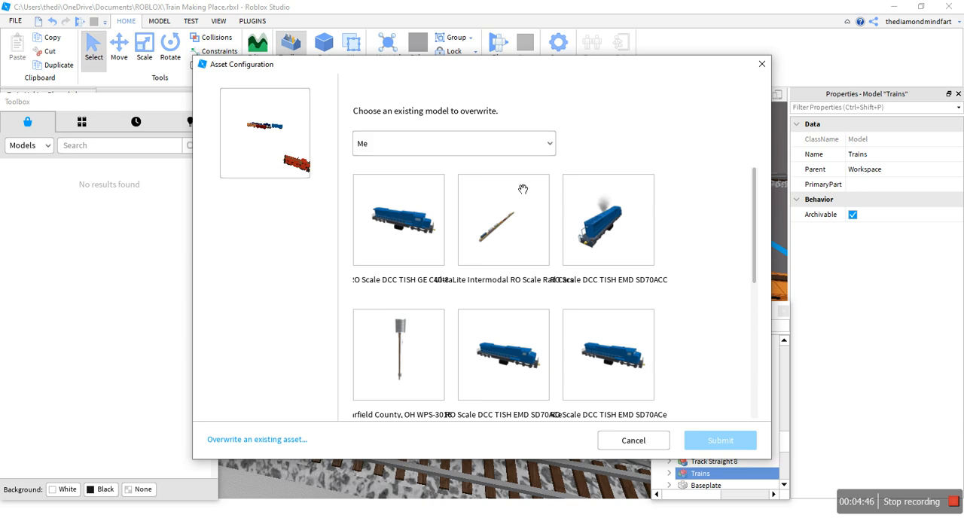
mouse_move(573, 181)
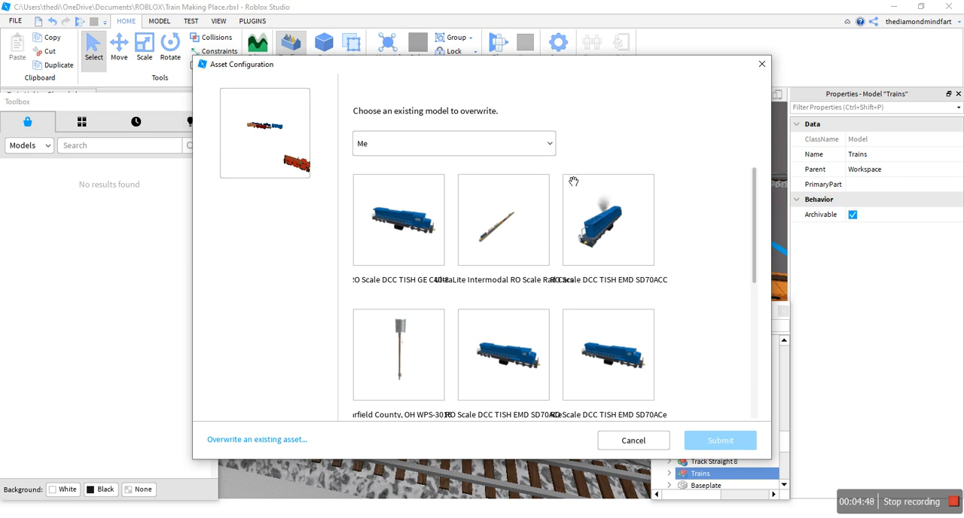
mouse_move(625, 291)
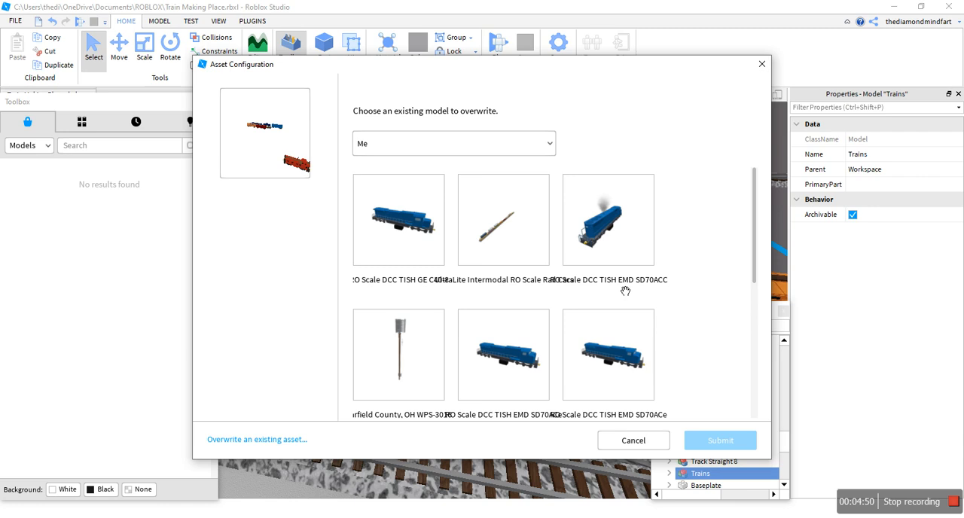
mouse_move(354, 472)
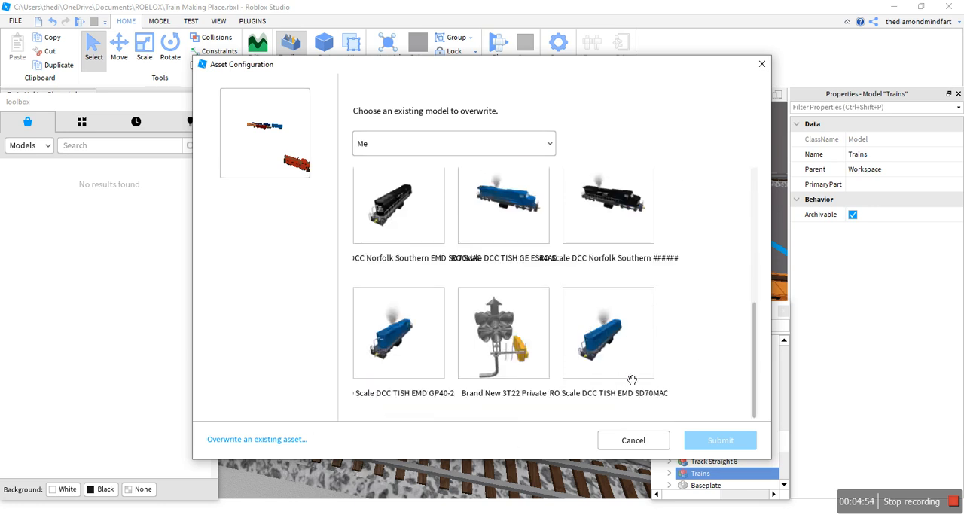
scroll(down, 3)
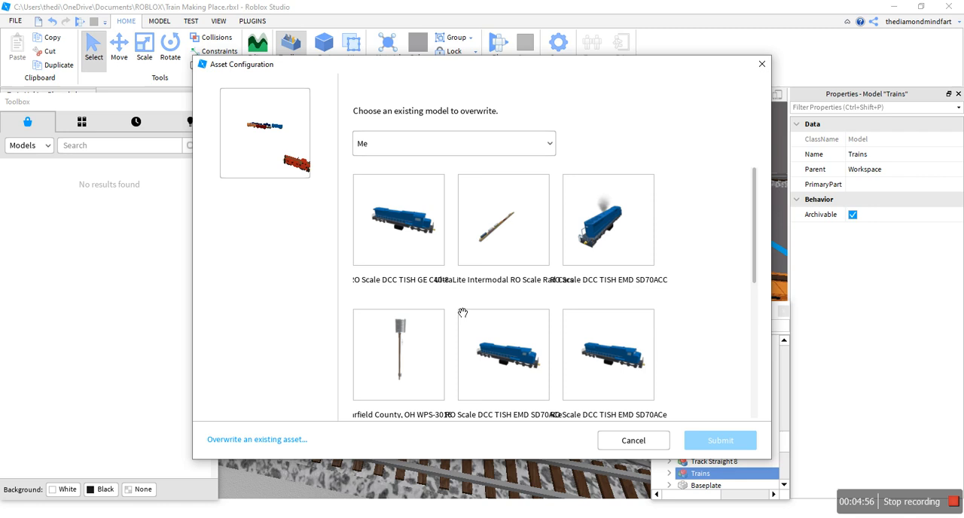
mouse_move(595, 325)
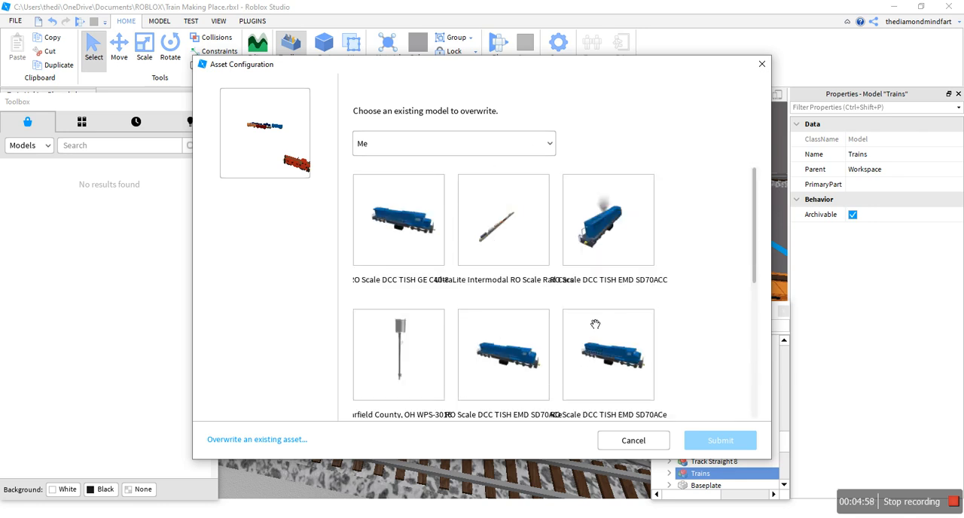
scroll(down, 3)
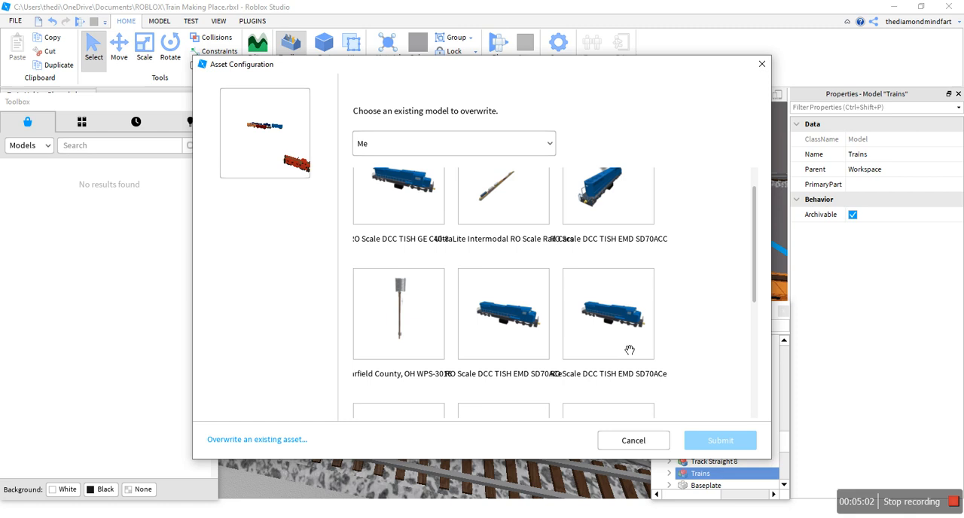
scroll(down, 3)
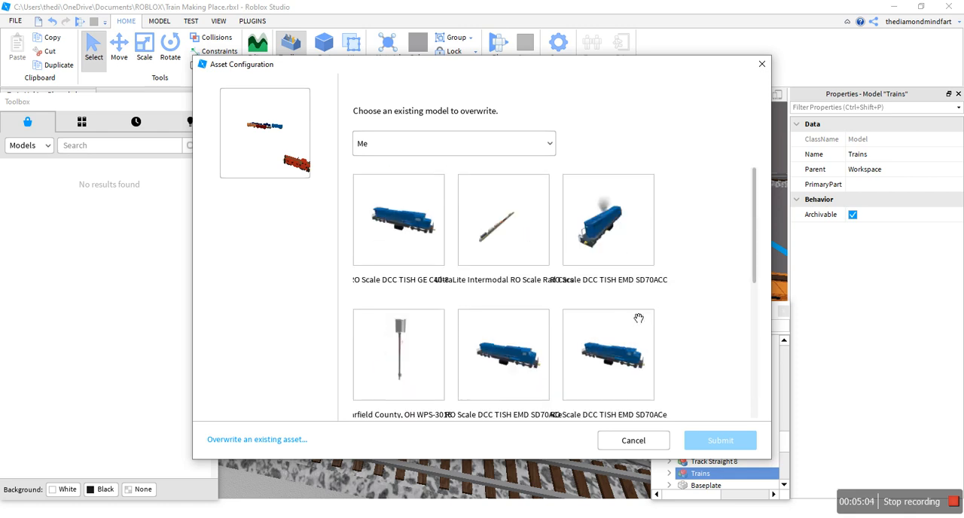
scroll(down, 3)
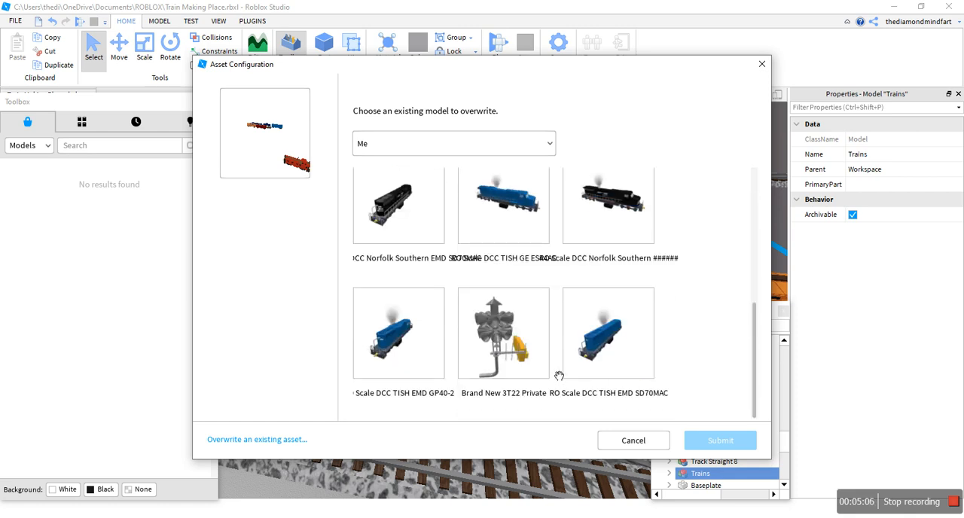
Switch owner to Rails Unlimited Open and back to Me, then cancel the Trains publish.
click(453, 143)
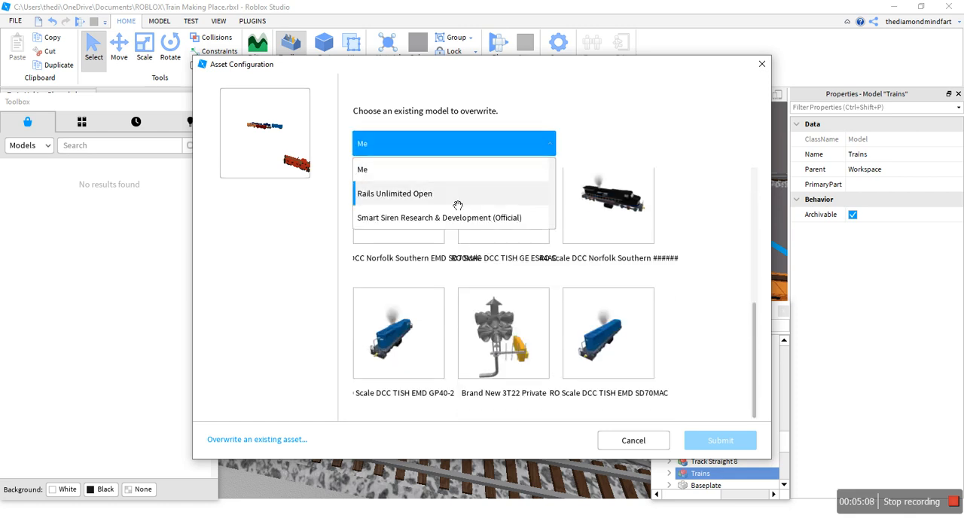
click(394, 194)
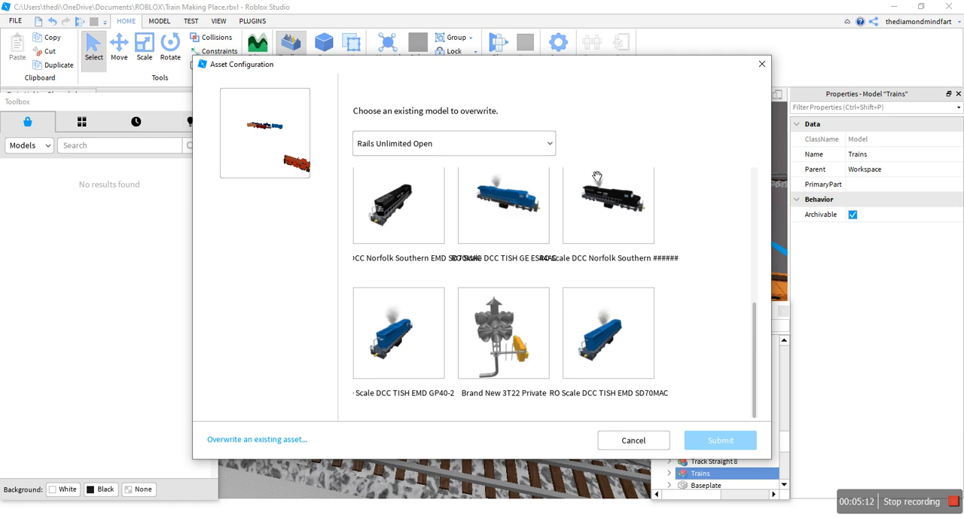
click(453, 143)
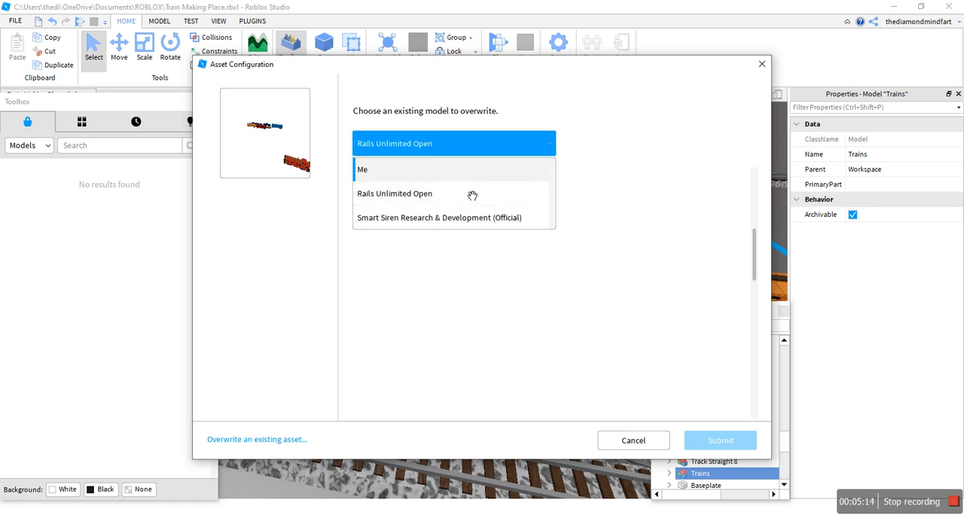
click(362, 169)
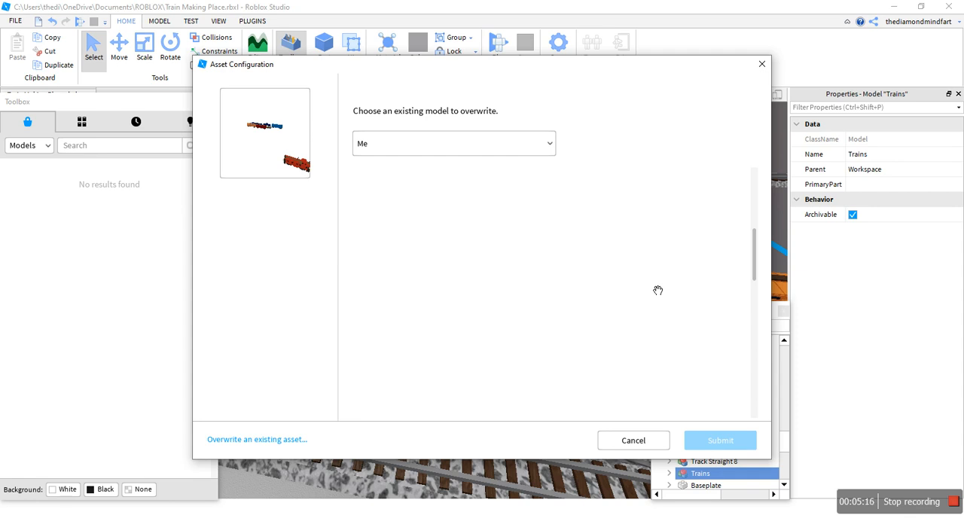
mouse_move(697, 285)
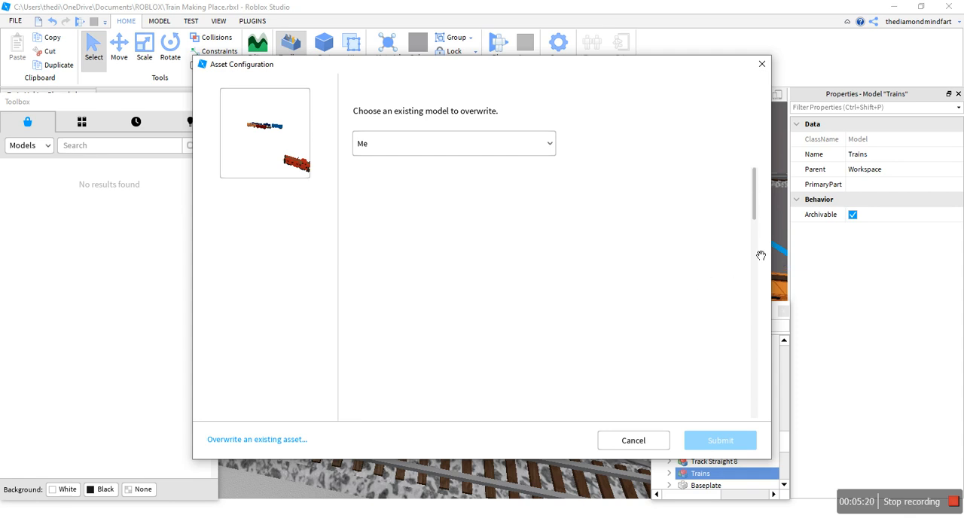
mouse_move(771, 203)
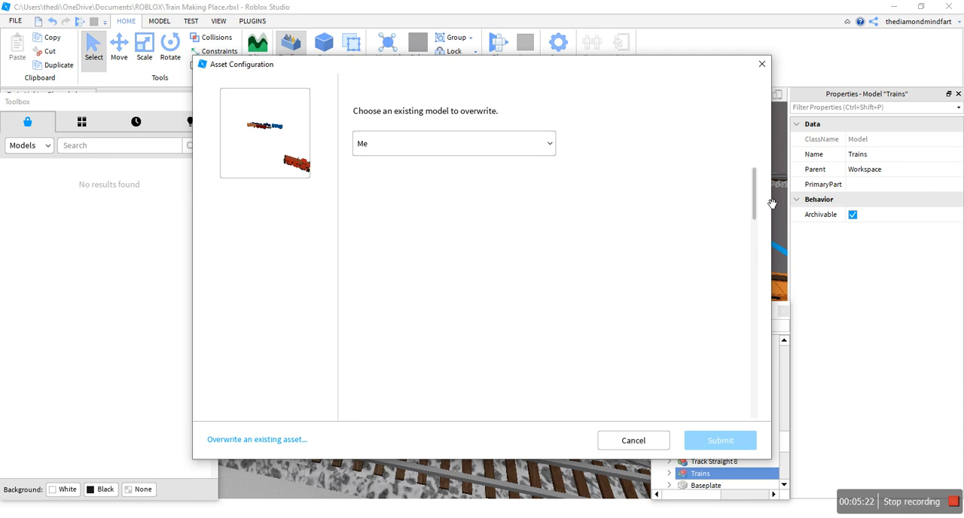
mouse_move(769, 203)
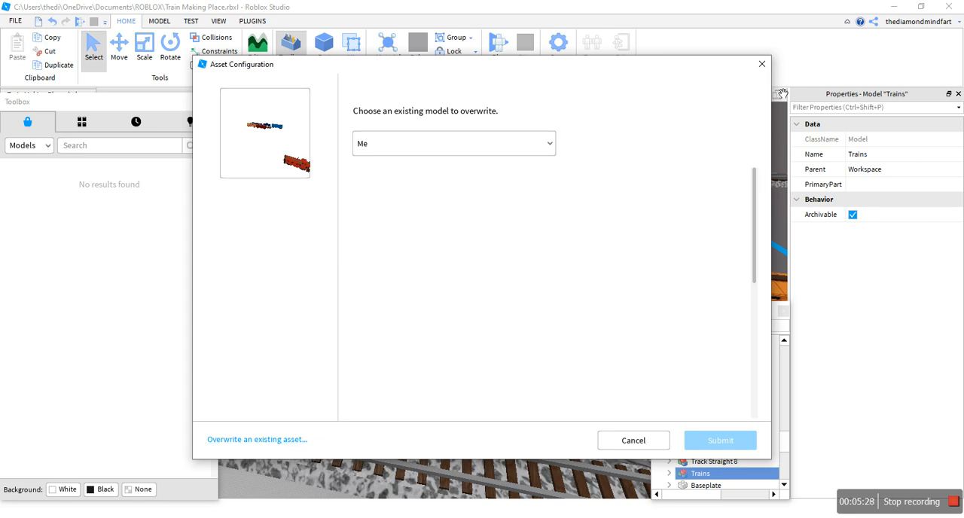
click(633, 441)
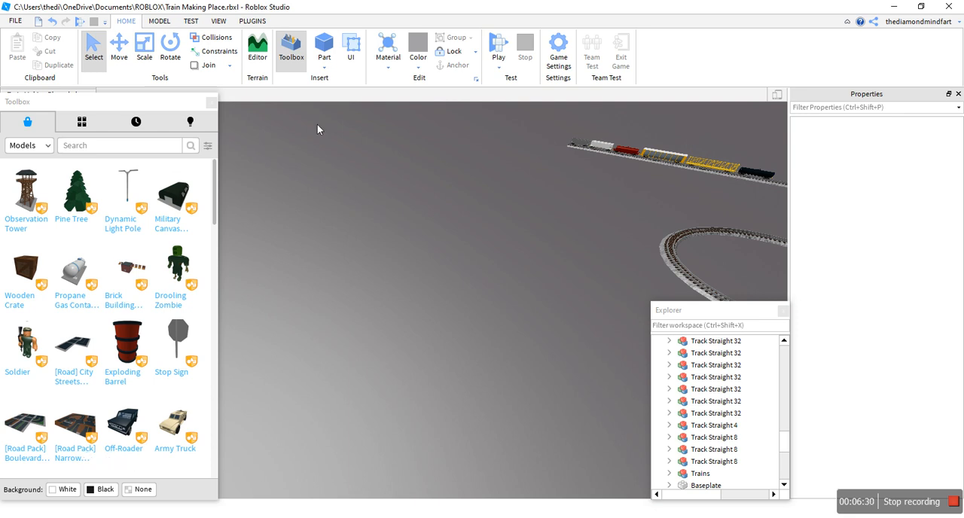
Cycle the Toolbox through My Models, Recent and Marketplace, ending on Marketplace.
click(714, 437)
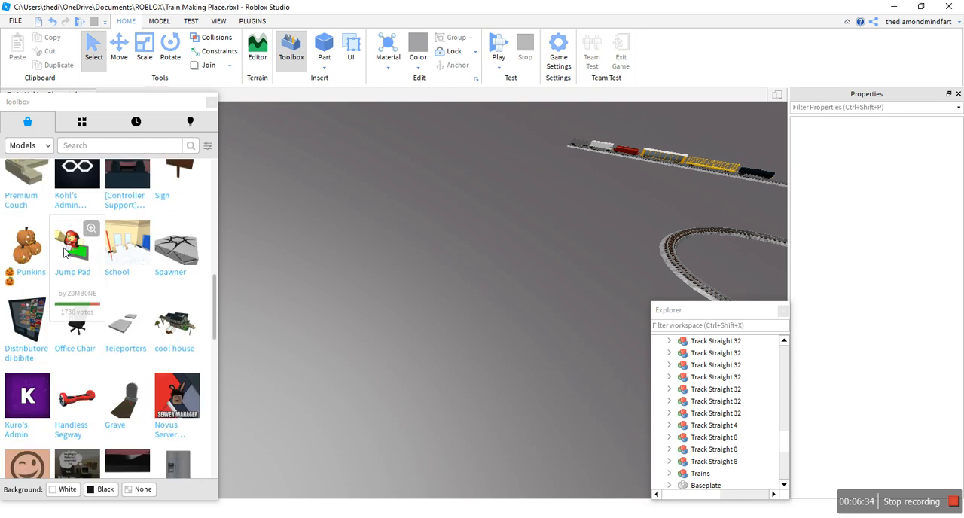
scroll(down, 3)
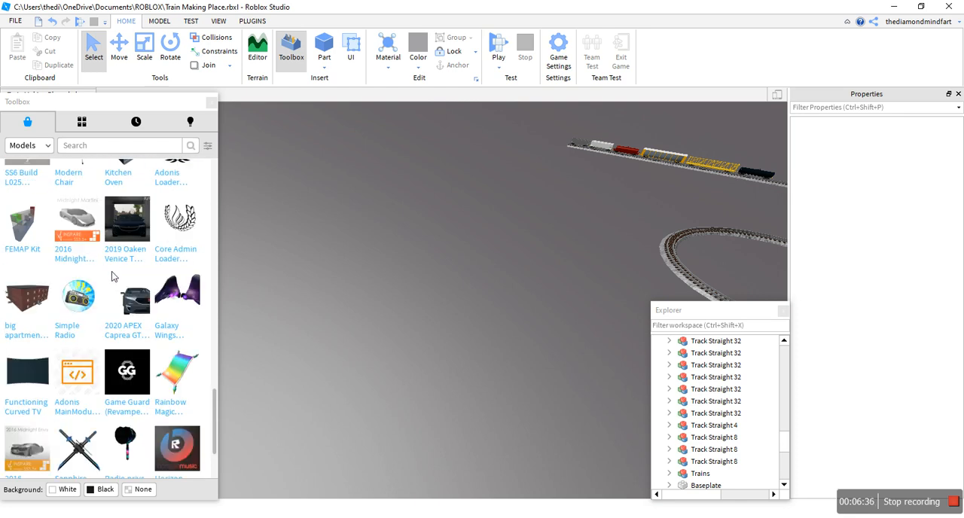
click(81, 121)
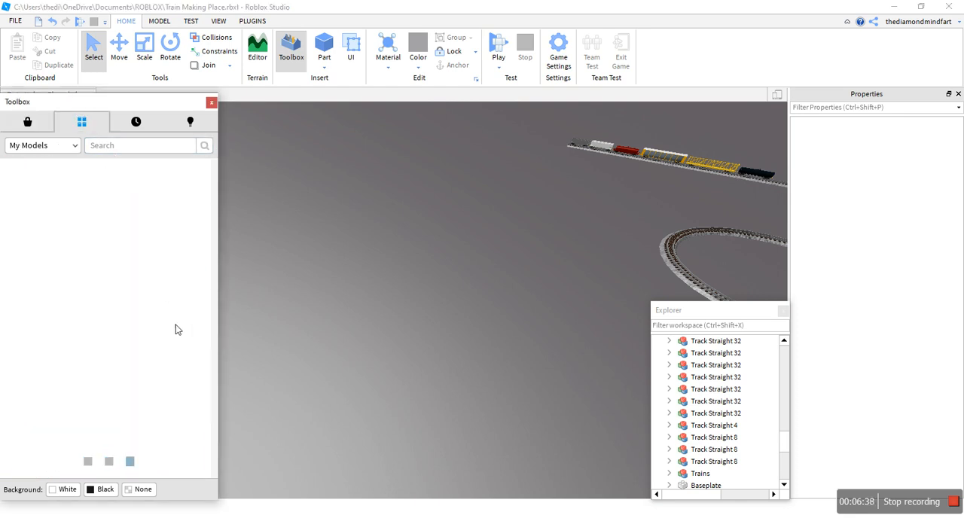
click(27, 121)
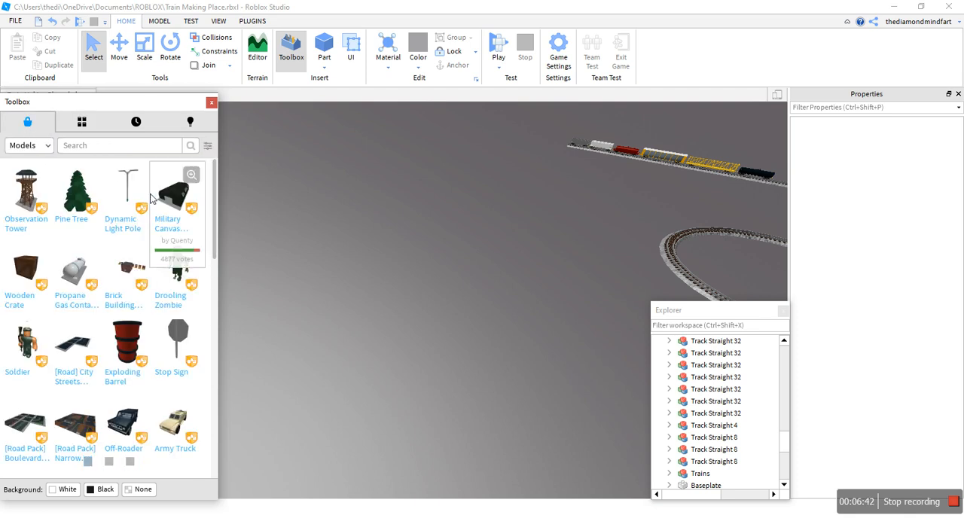
click(81, 121)
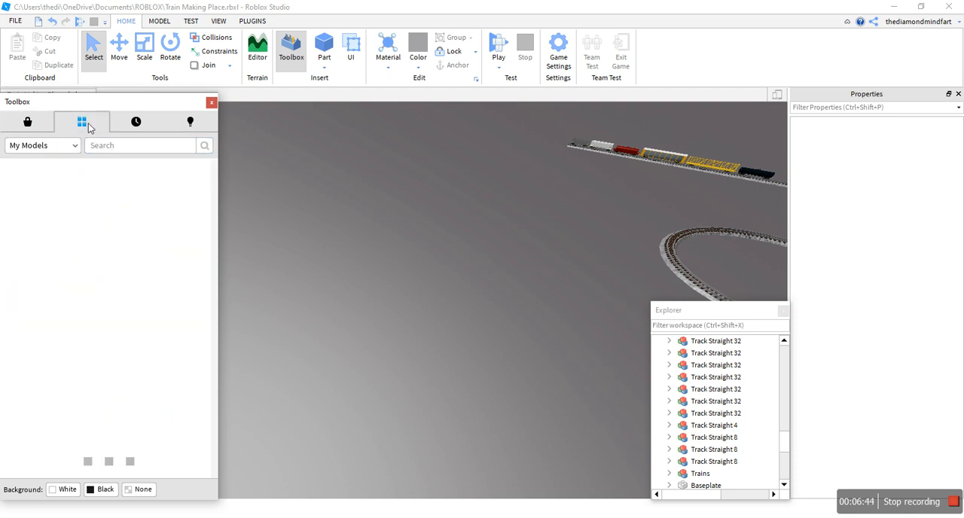
click(81, 122)
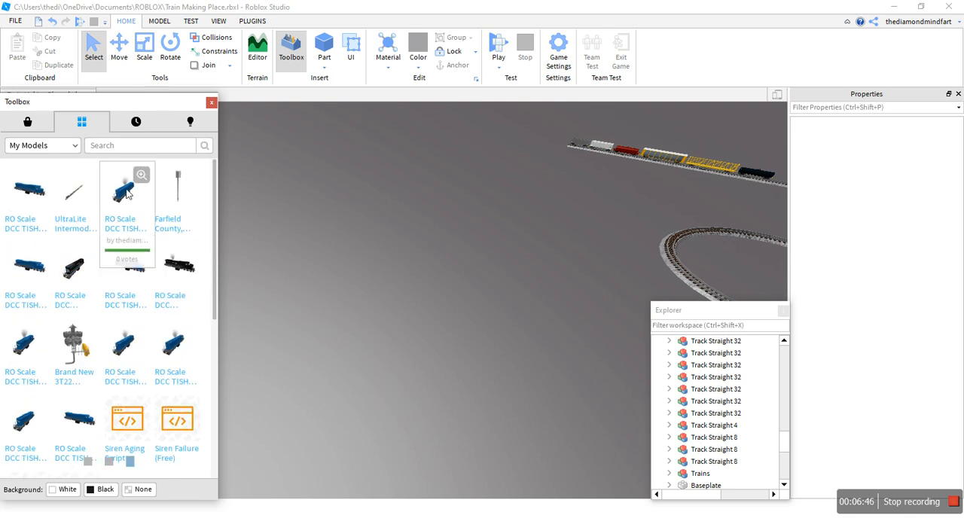
click(136, 121)
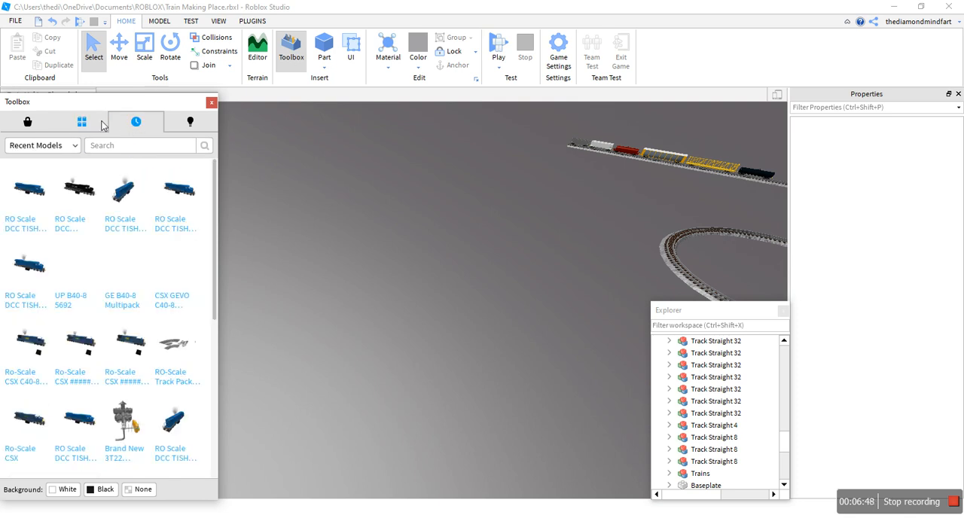
click(28, 121)
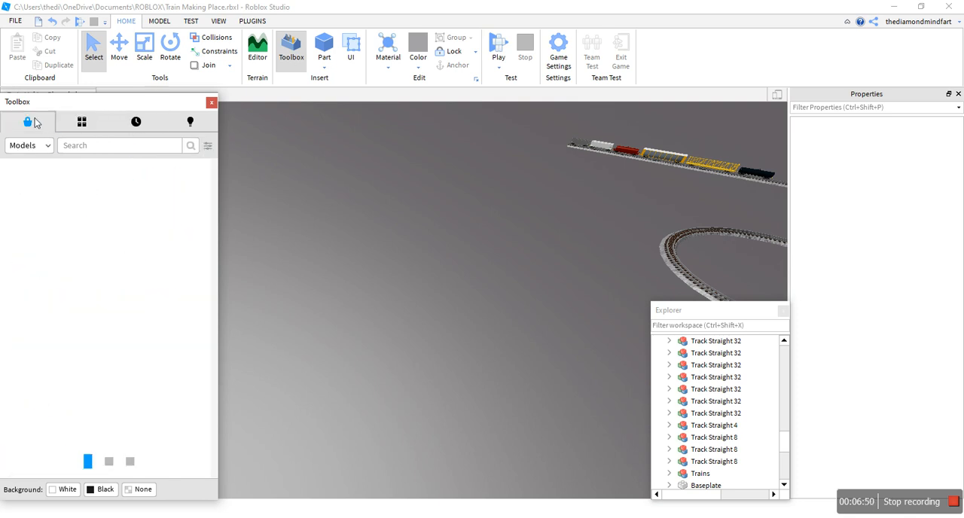
click(81, 121)
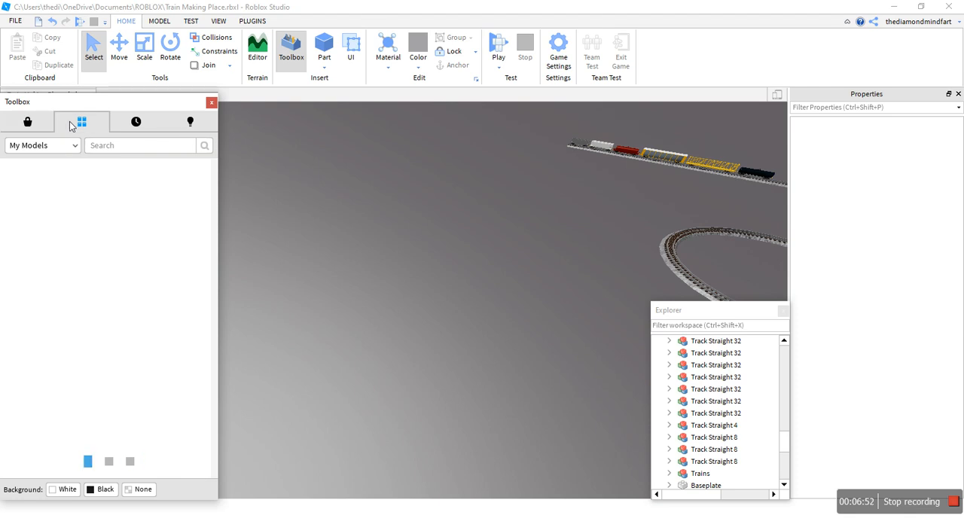
click(28, 122)
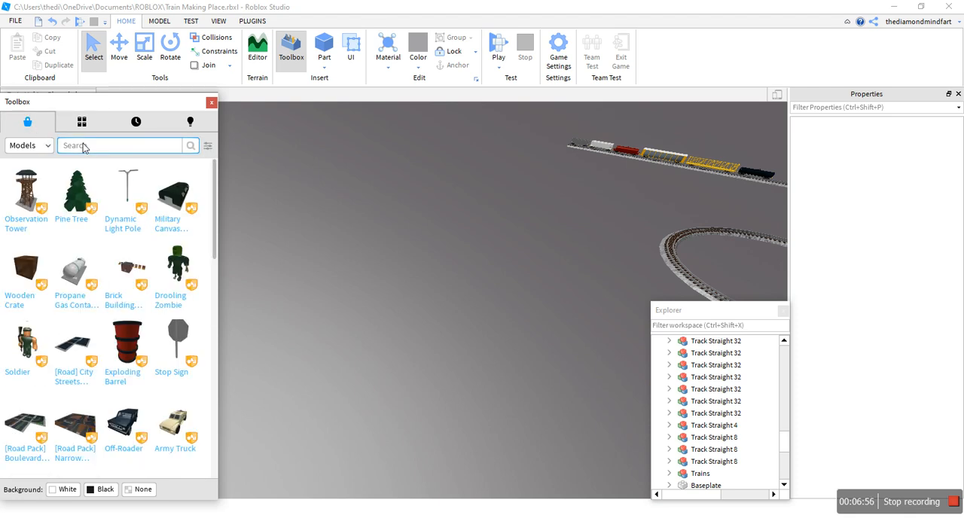
text(spad)
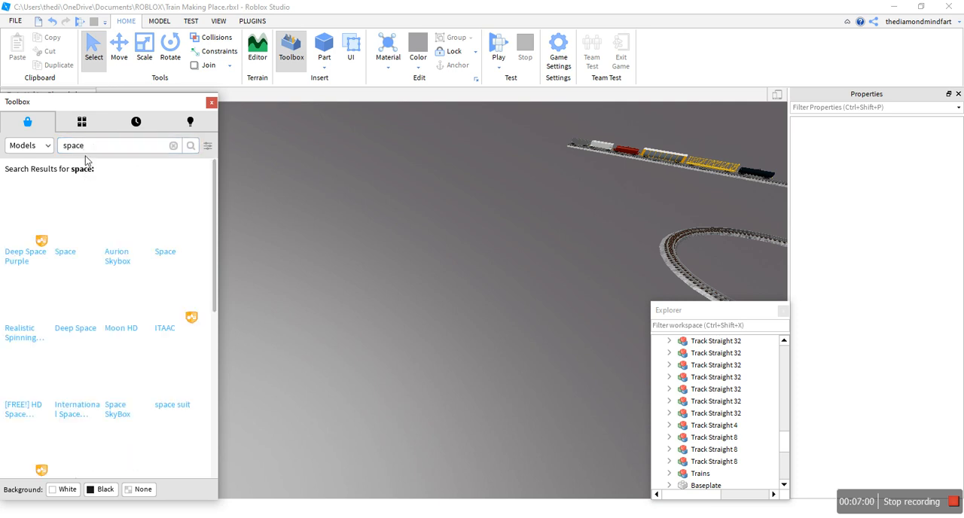
click(173, 145)
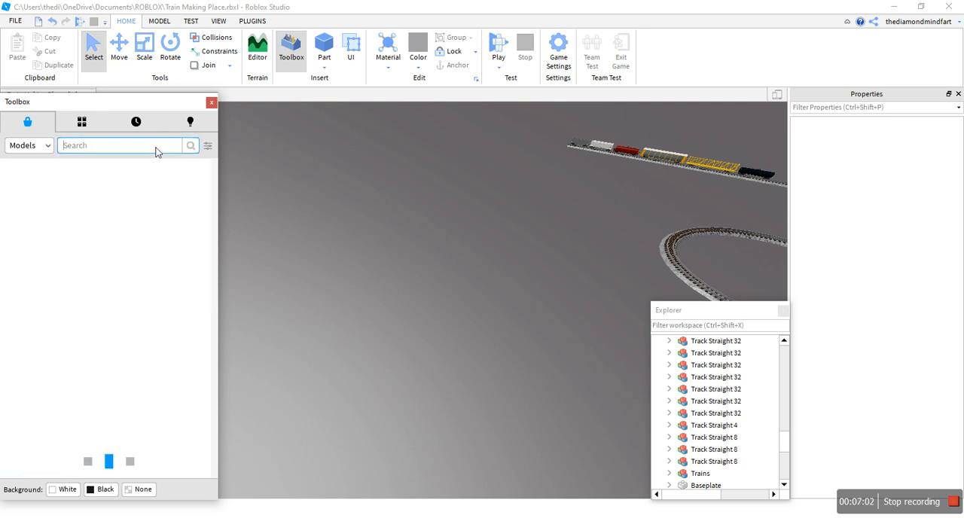
text(g)
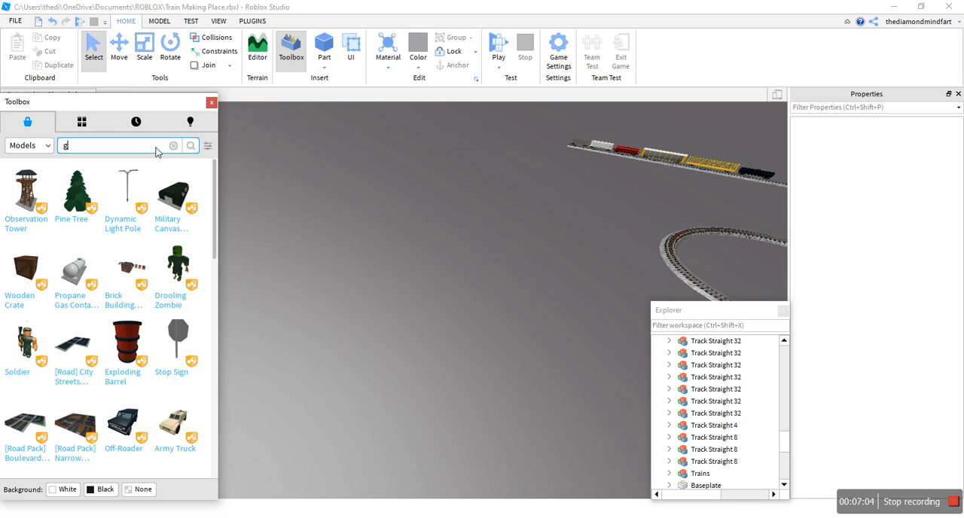
text(or)
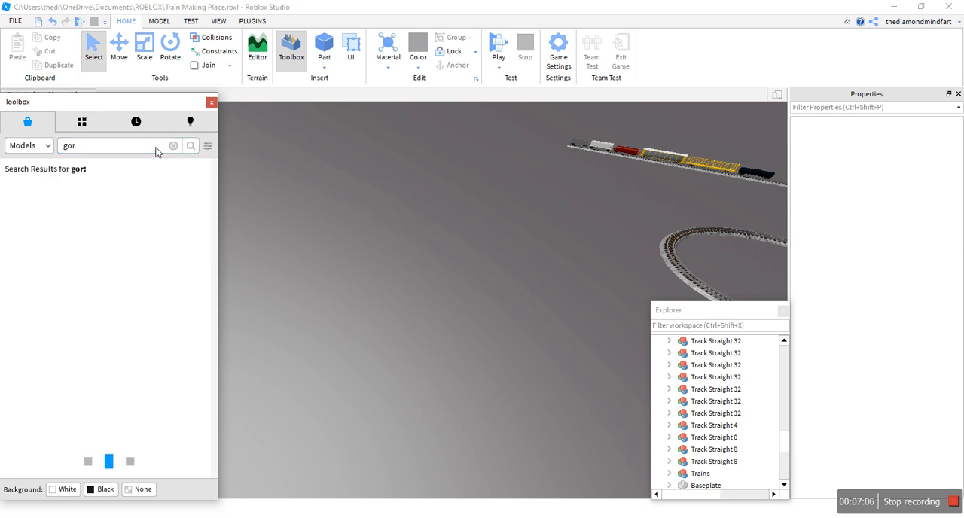
click(191, 146)
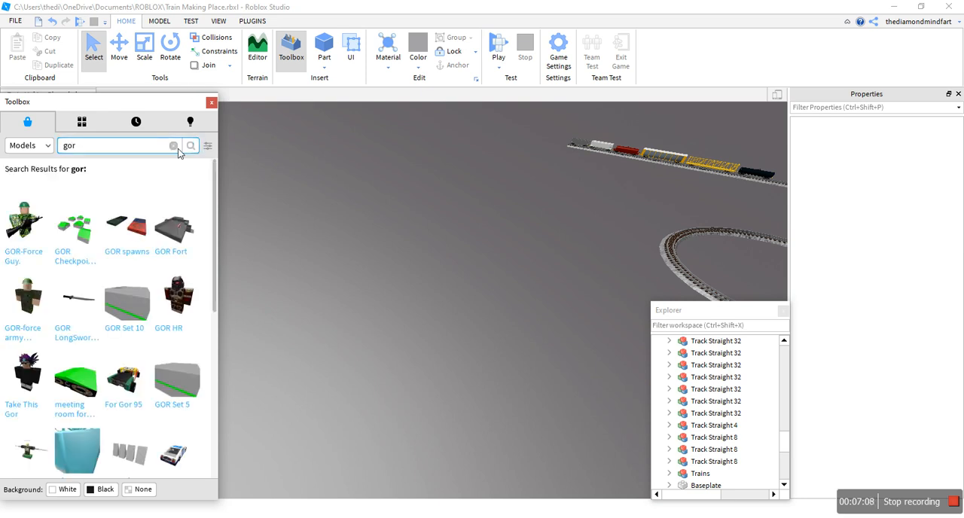
text(check)
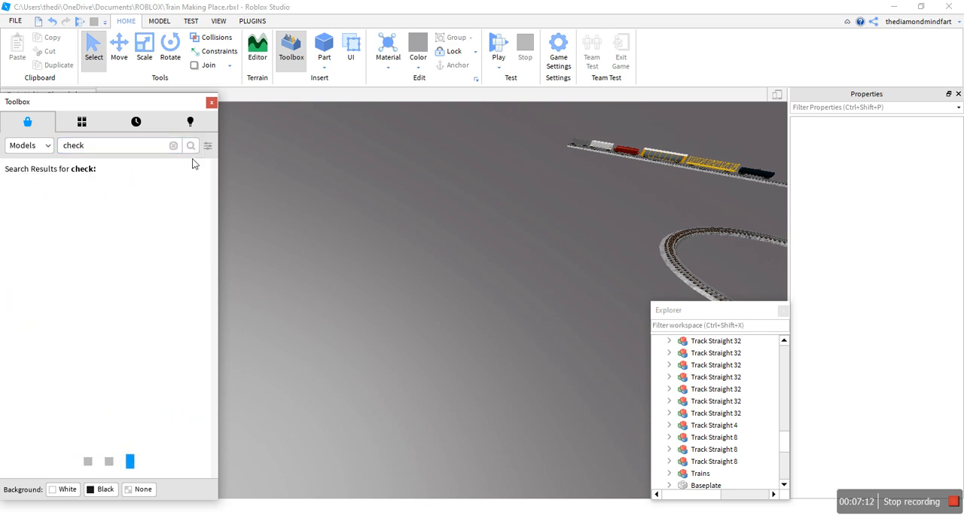
click(172, 145)
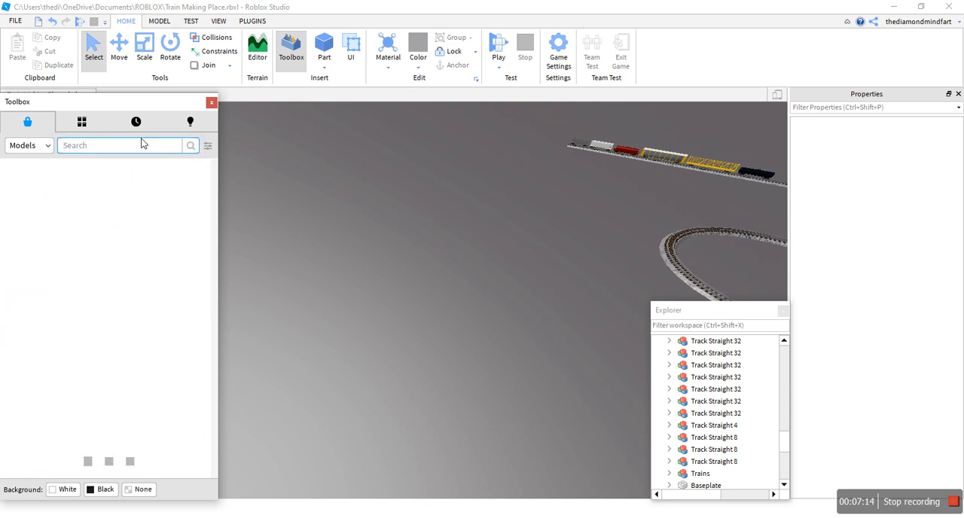
click(82, 122)
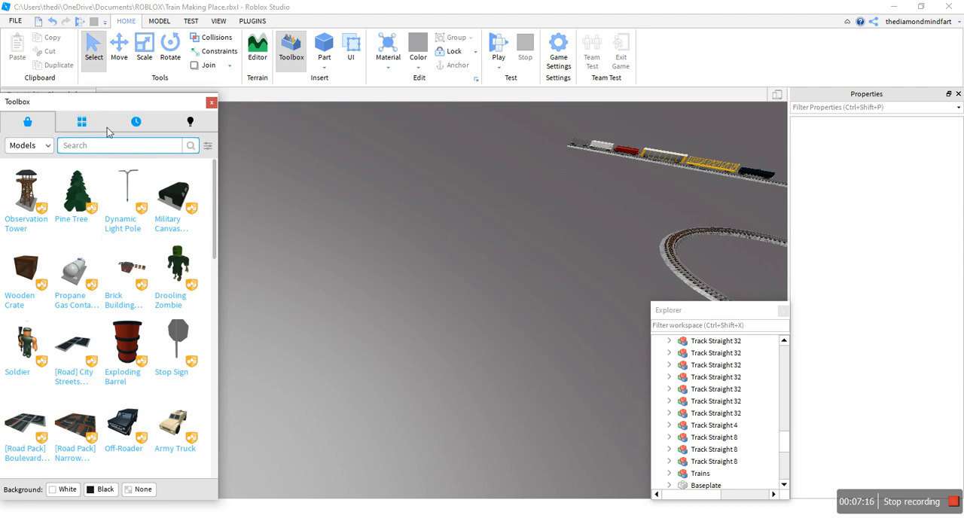
click(81, 121)
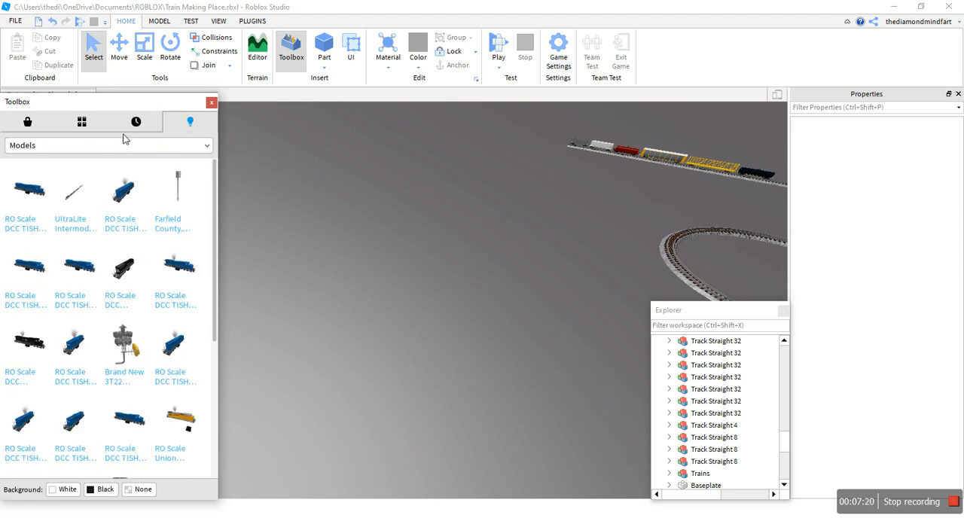
click(136, 121)
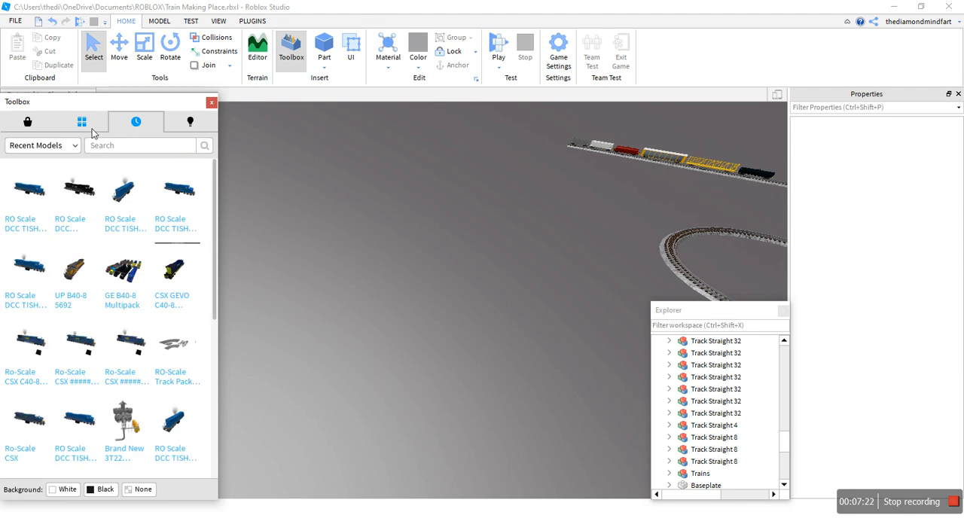
click(27, 122)
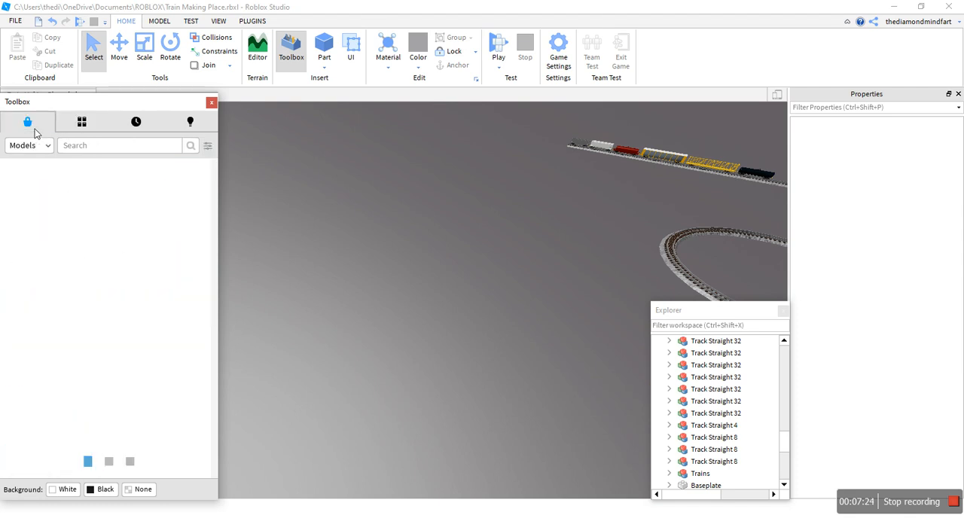
click(29, 145)
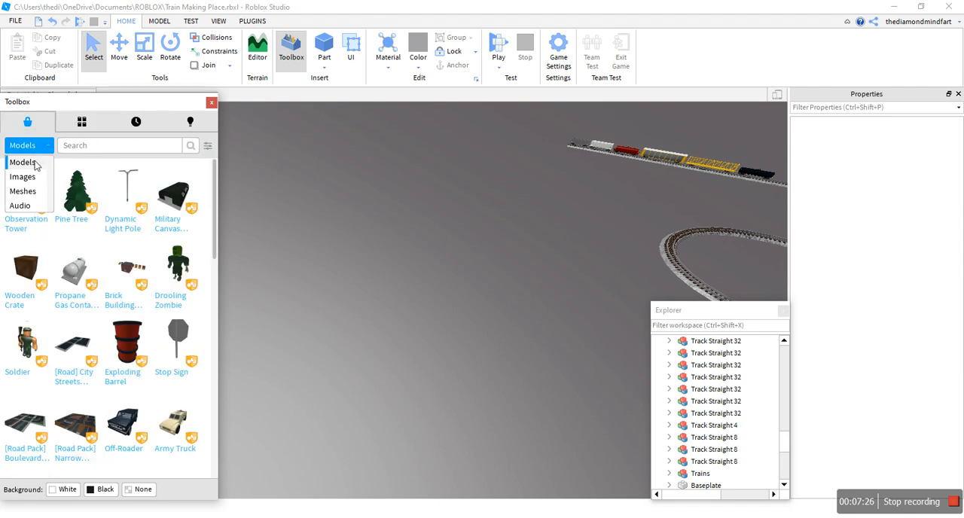
click(22, 176)
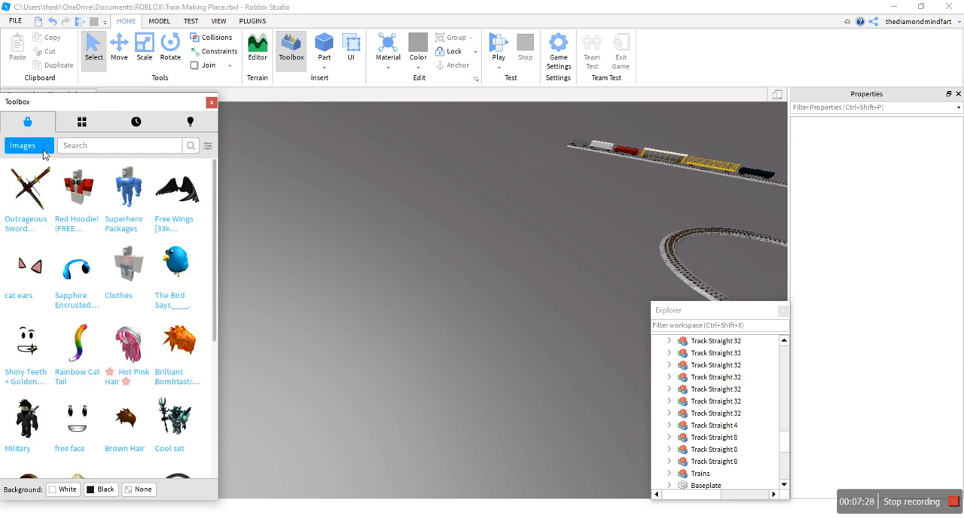
click(27, 145)
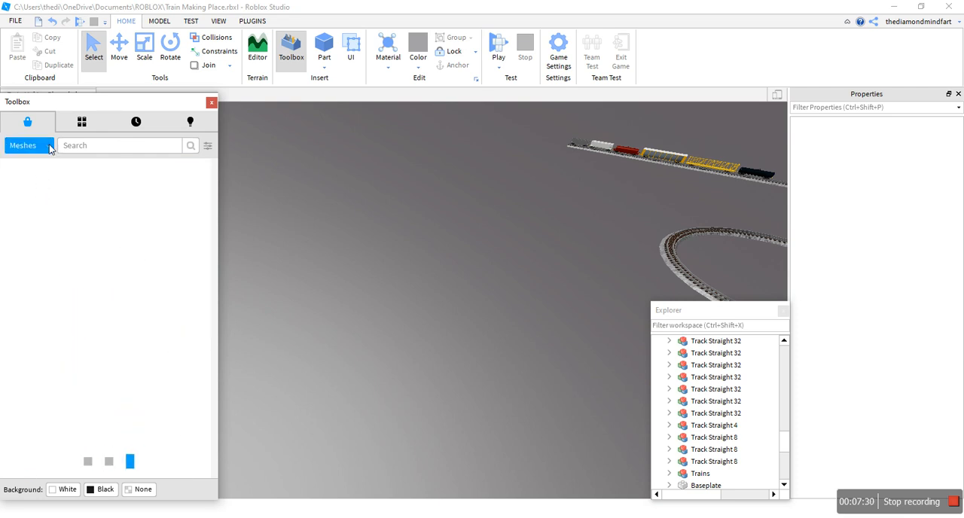
click(28, 145)
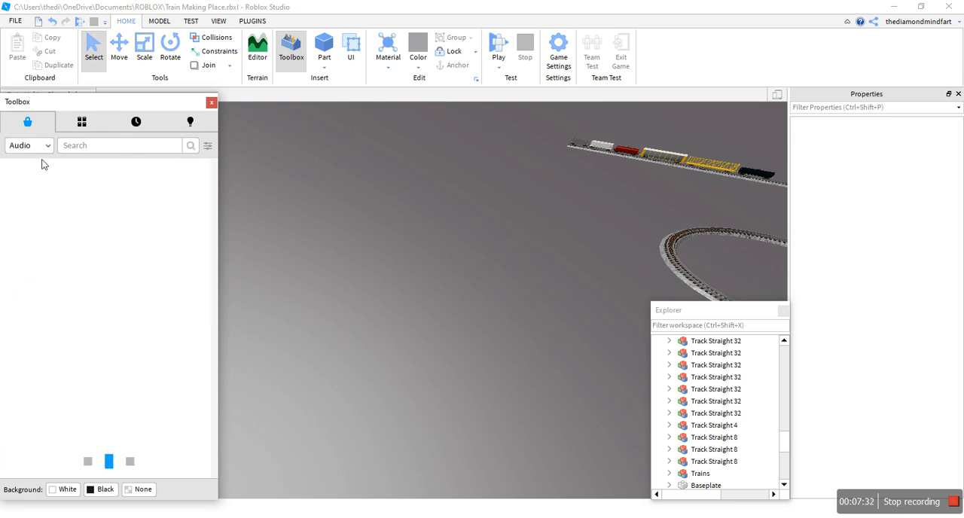
click(29, 144)
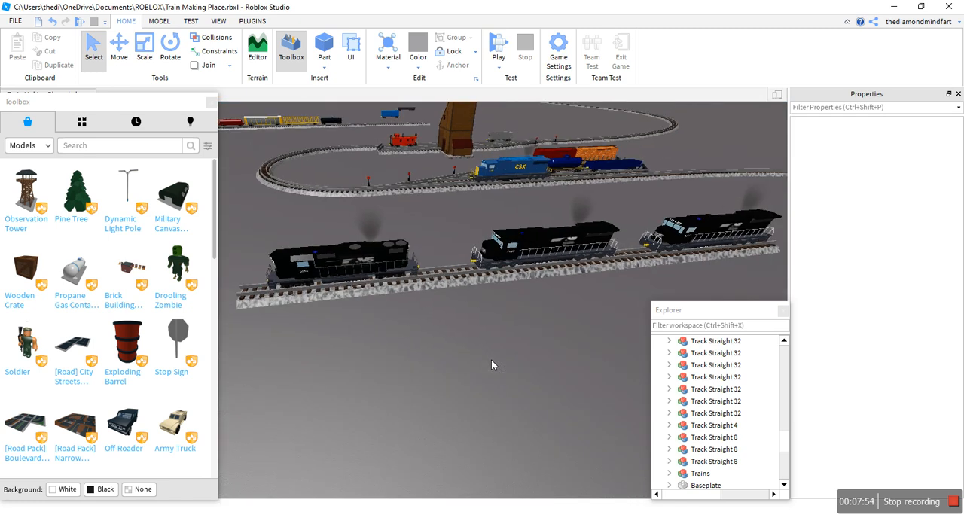
Orbit the camera down and close to the nose of locomotive 5150.
drag(493, 365, 543, 168)
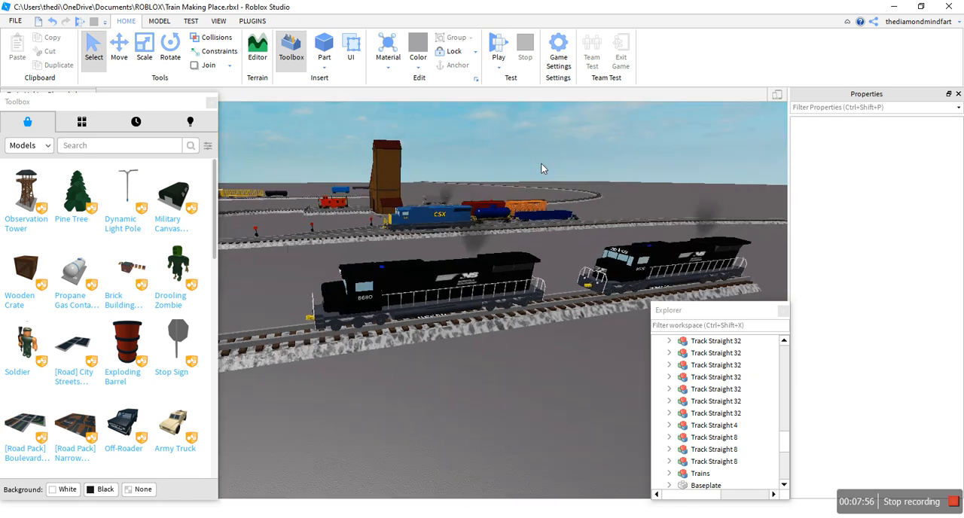
drag(542, 166, 559, 182)
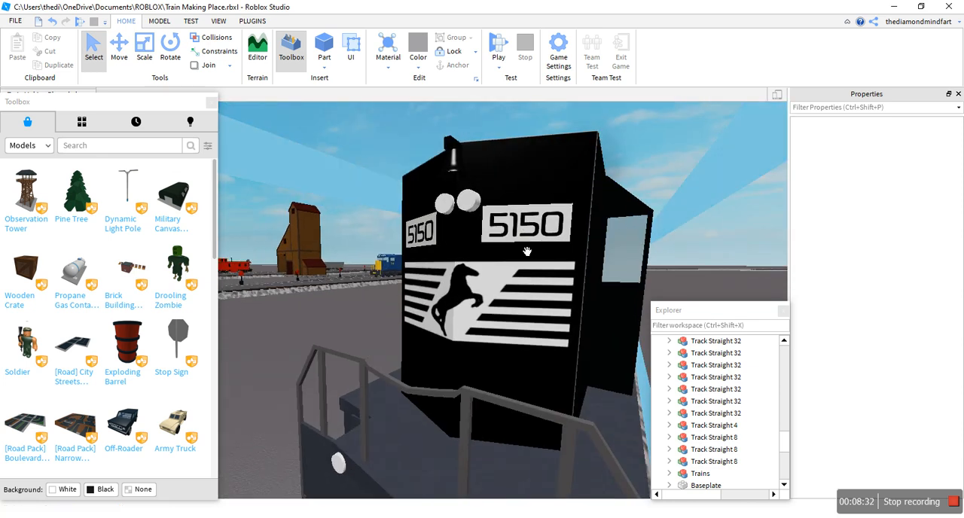
Pull the camera back from locomotive 5150 toward an overview of the layout.
drag(527, 249, 516, 208)
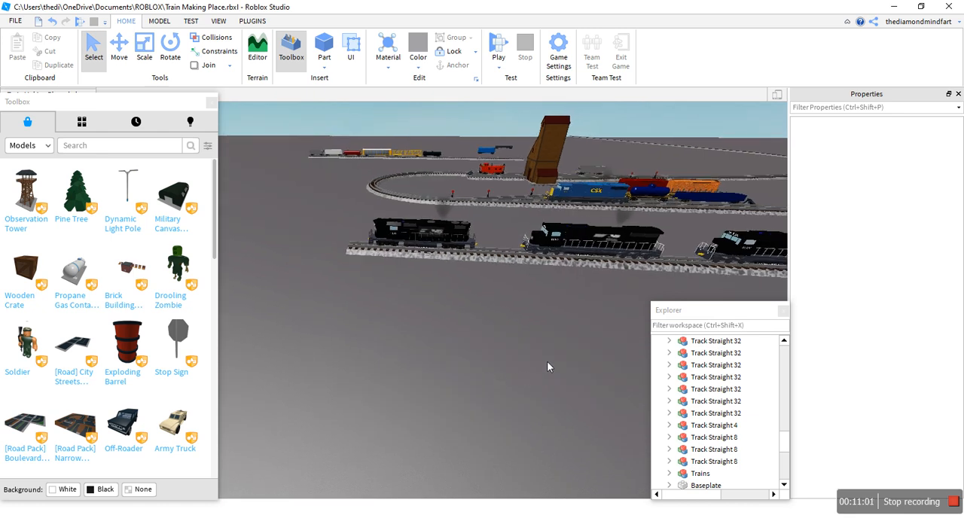
mouse_move(552, 362)
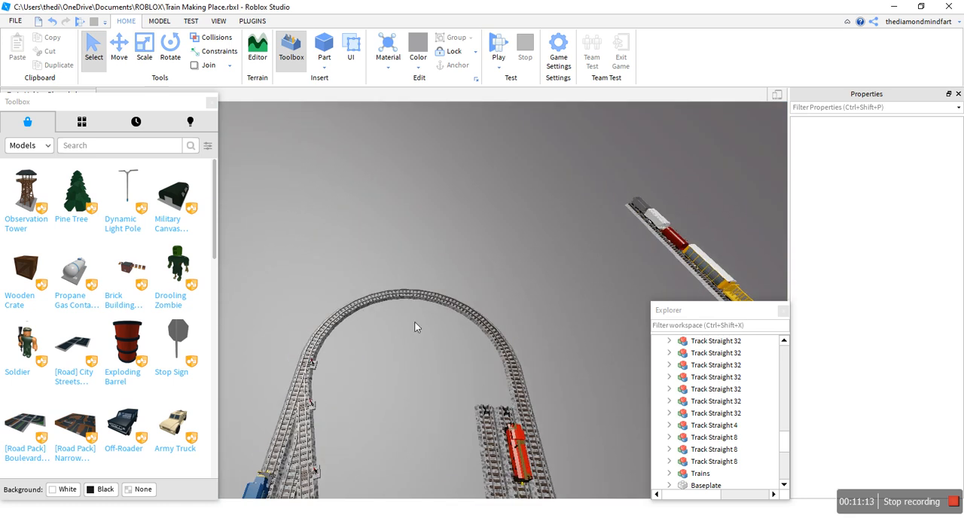
Select the curved track piece near the top of the loop with the Select tool.
click(452, 332)
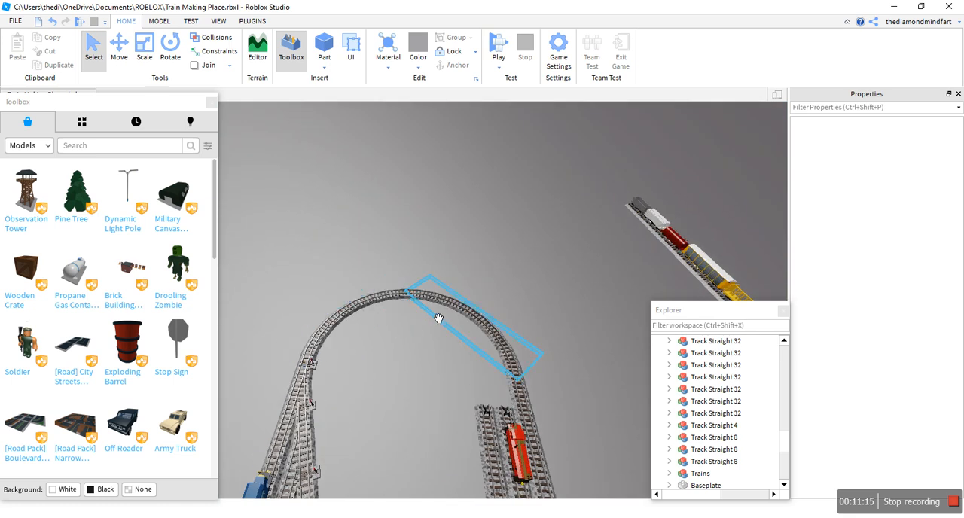